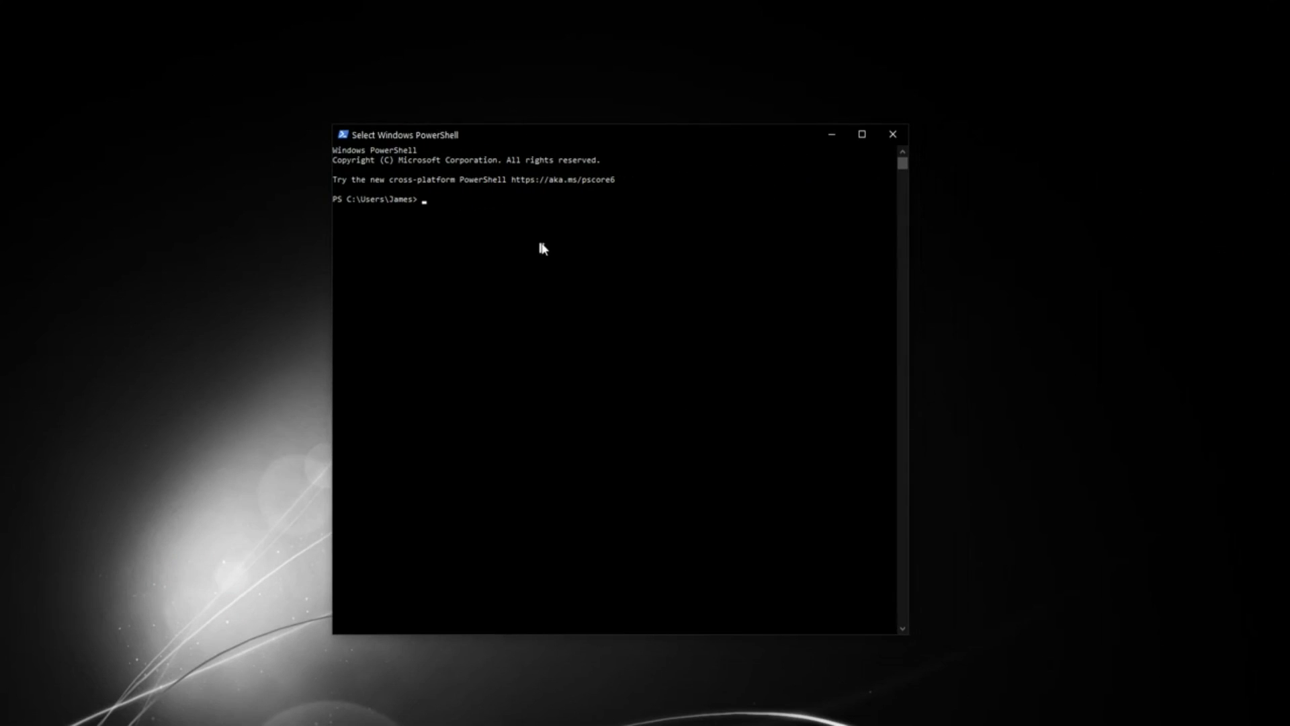
Connect to the Raspberry Pi with 'ssh pi' from the PowerShell prompt
type("ssh pi")
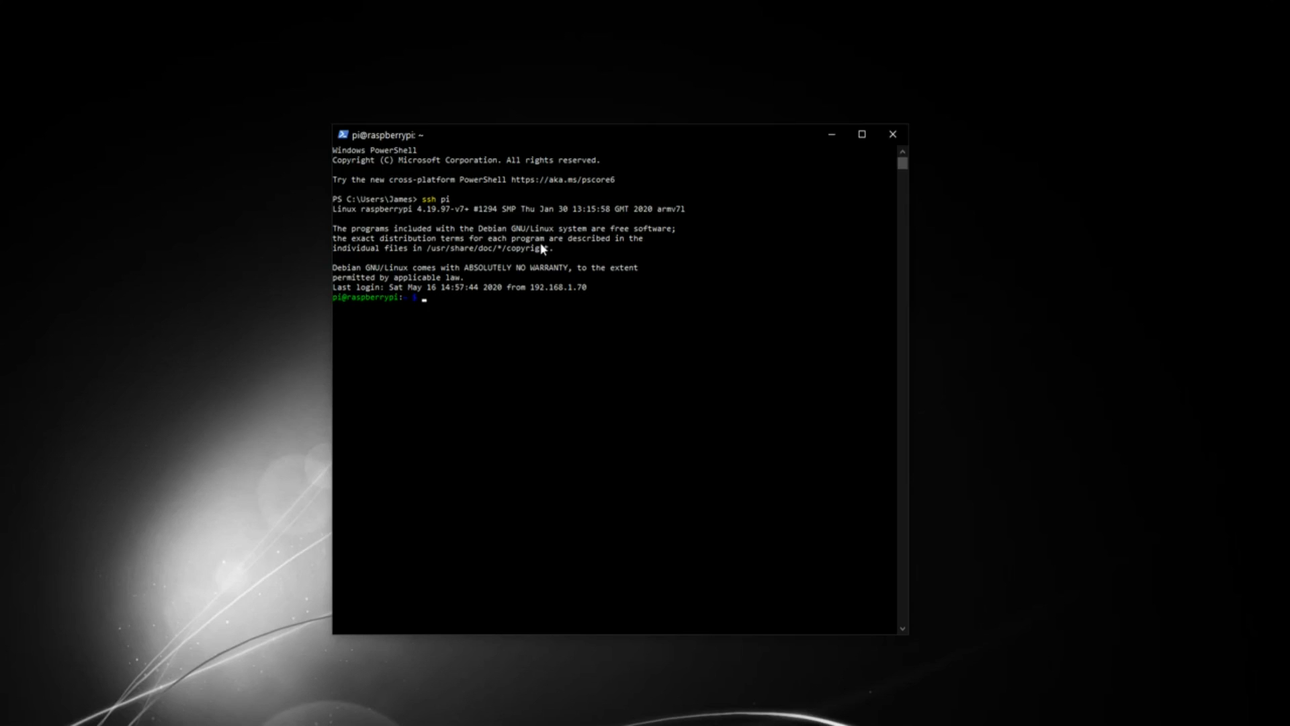
Install the stress package on the Pi with 'sudo apt-get install stress'
type("sudo apt")
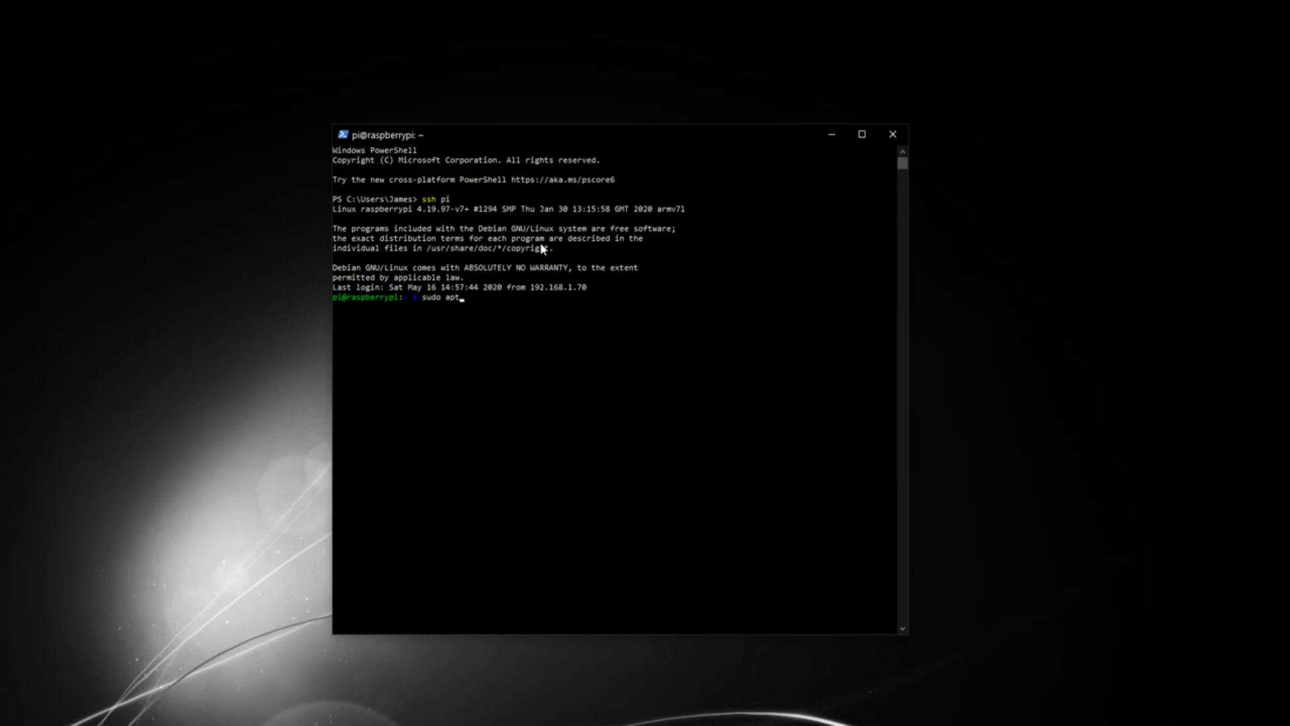
type("-get install")
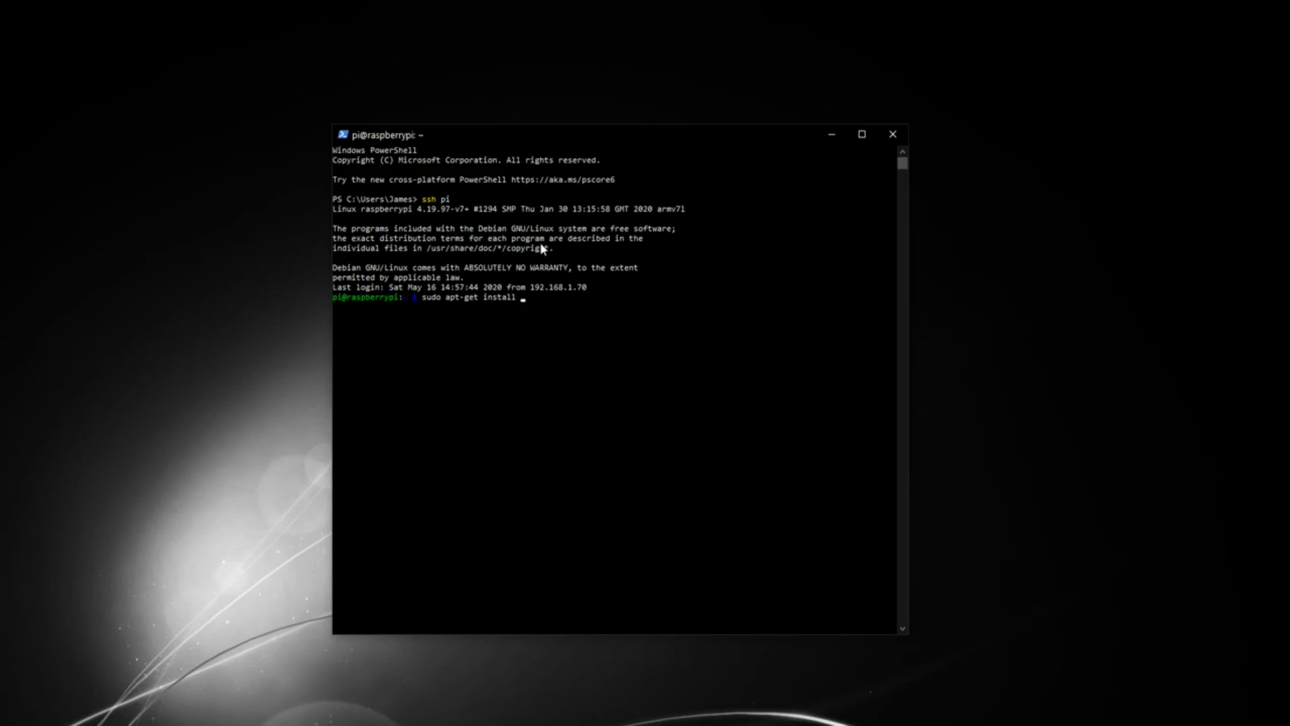
type("stress")
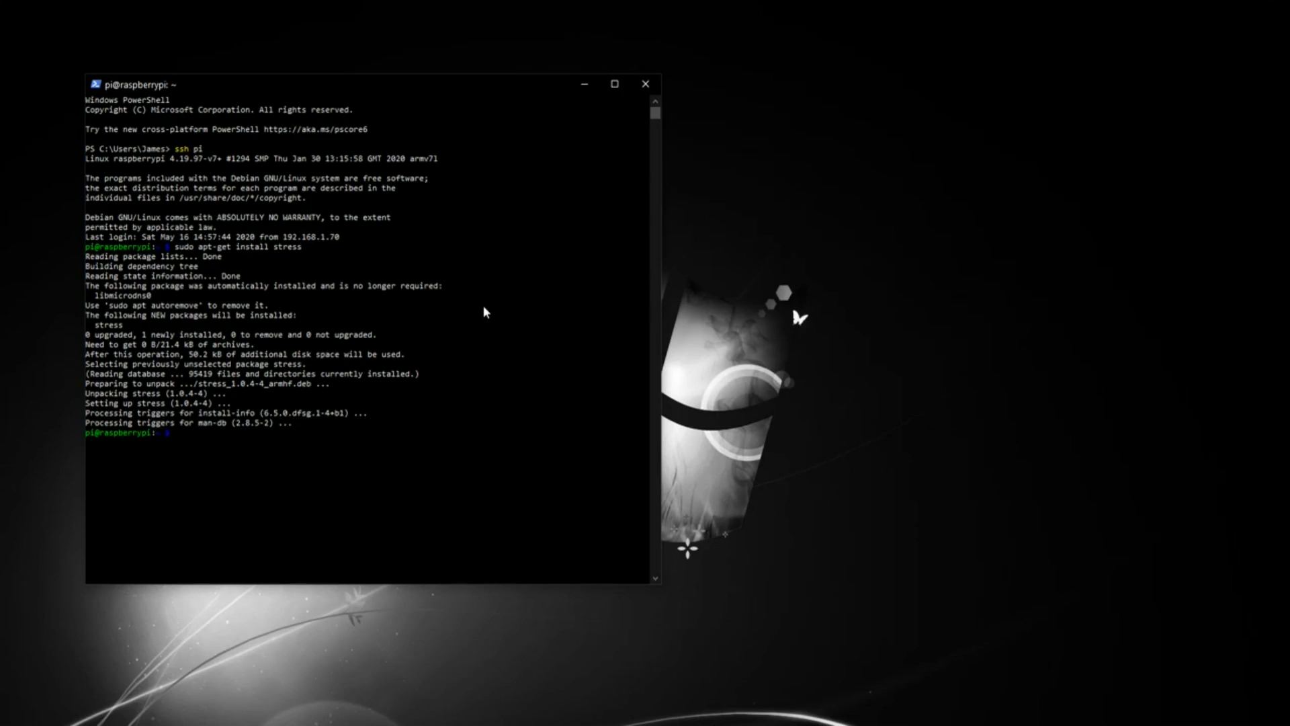
Run 'vcgencmd get_throttled' on the Pi, which reports throttled=0x0
type("vc")
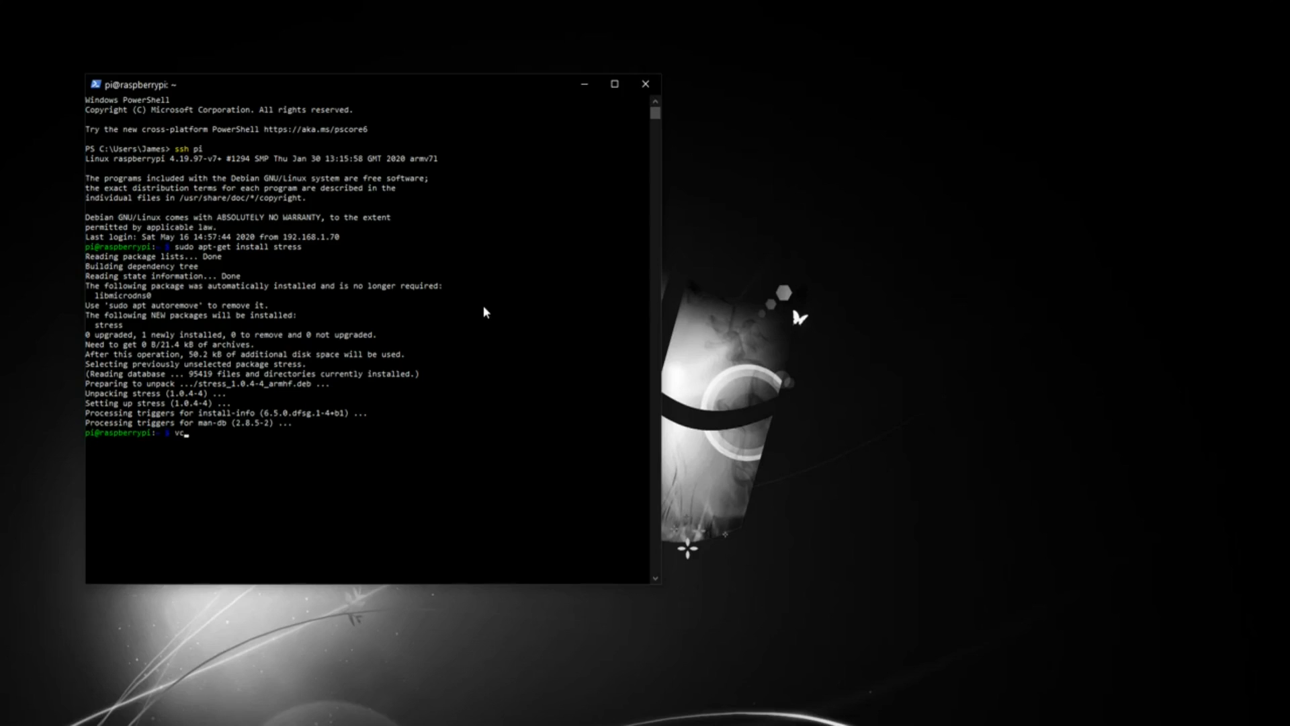
type("gen")
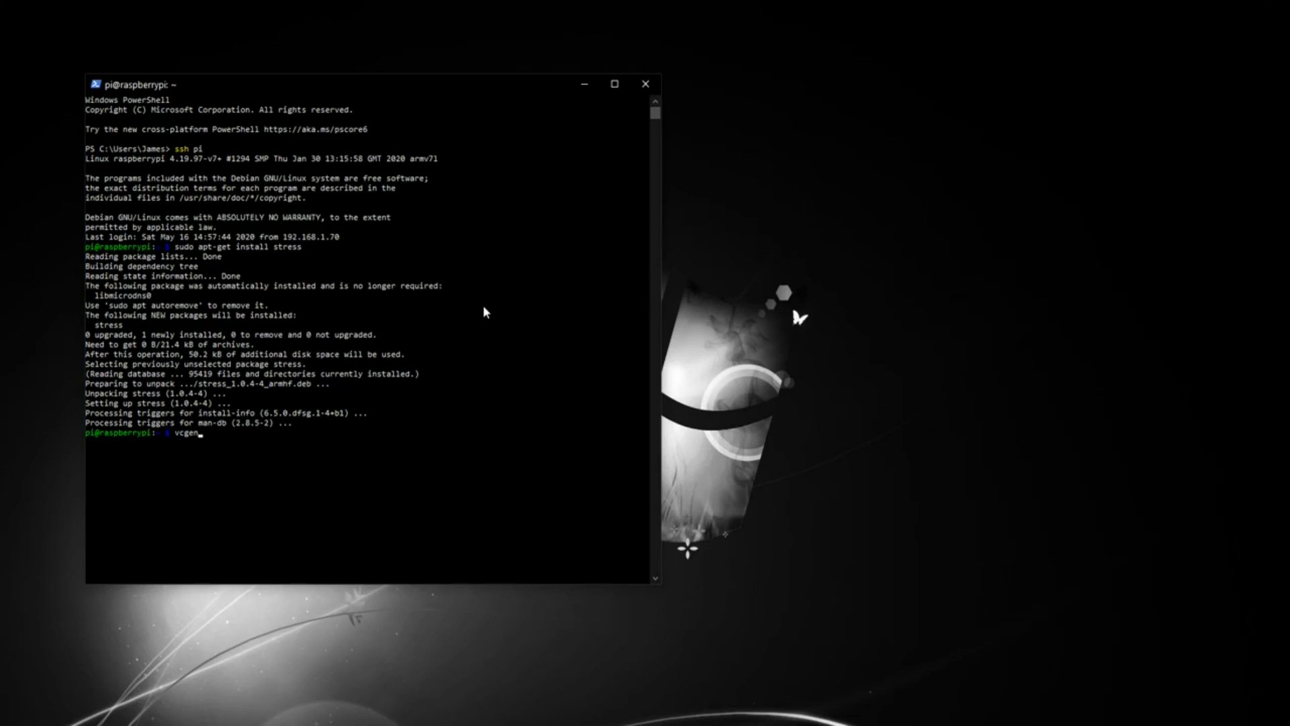
type("cmd")
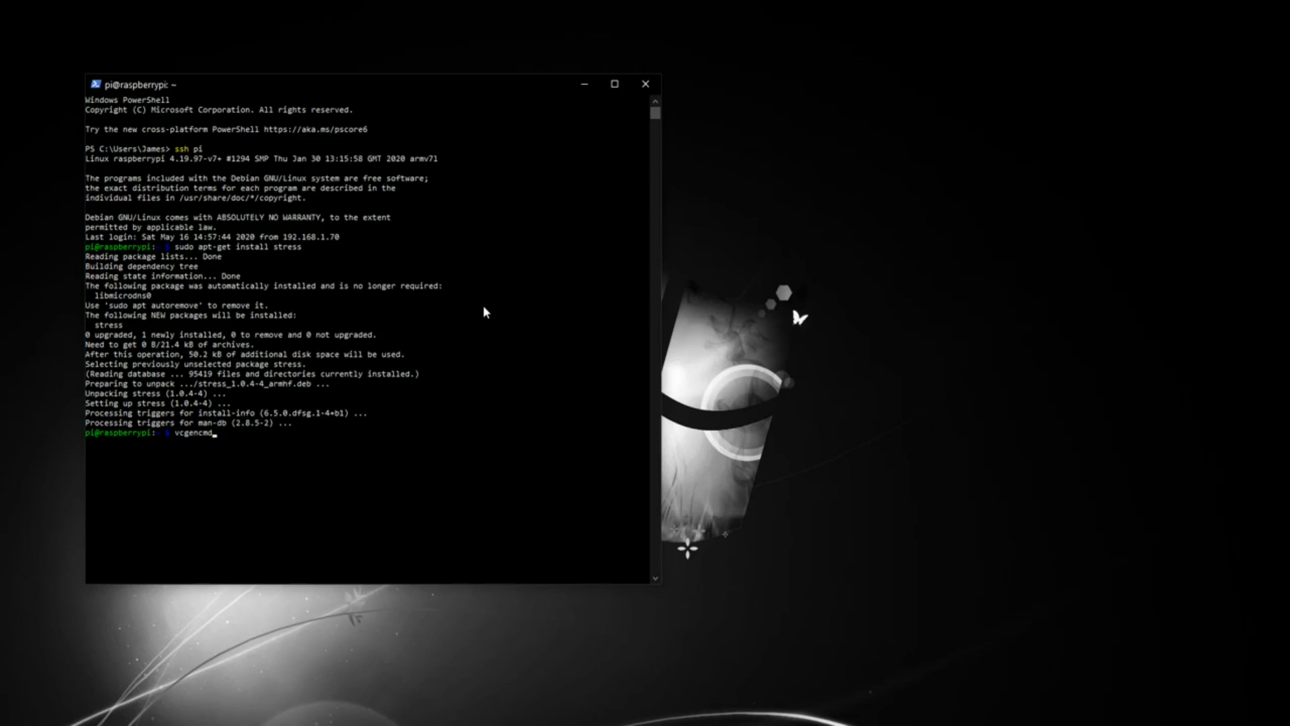
type("get_throttled")
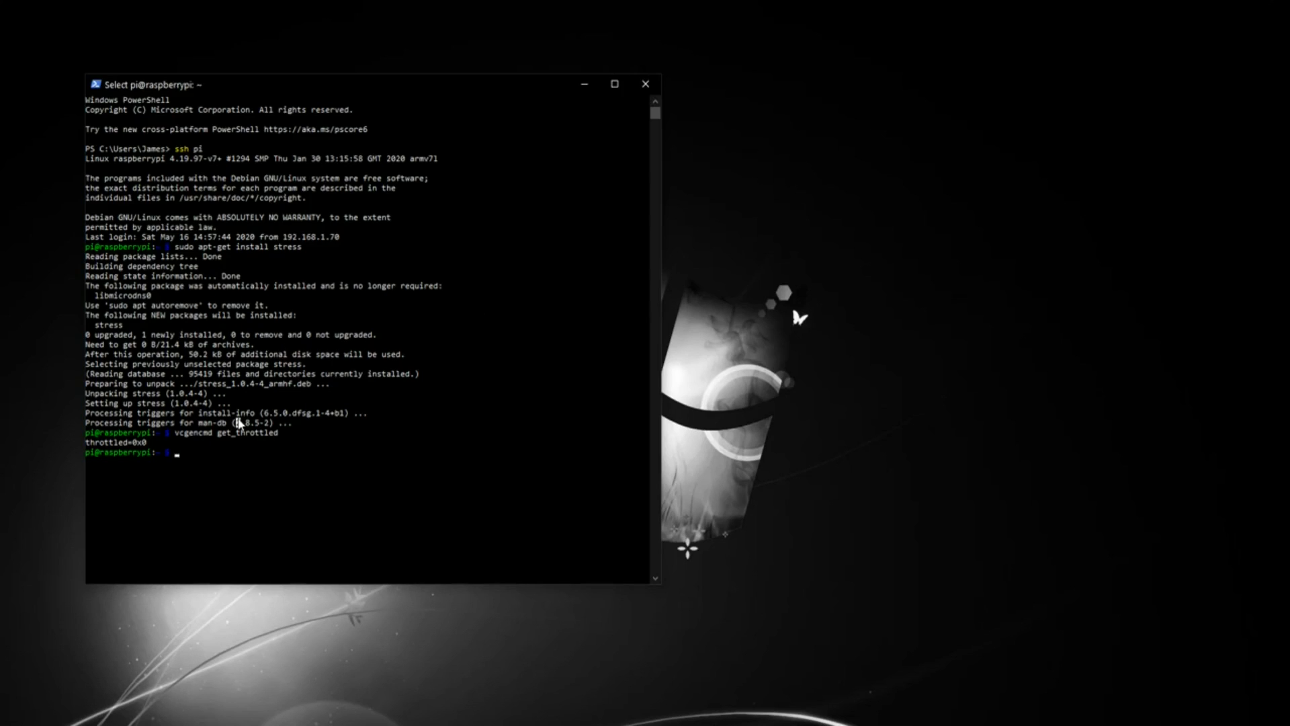
Enter 'watch -n 0.5 vcgencmd measure_clock arm' to poll the ARM clock every half second
type("watch -n")
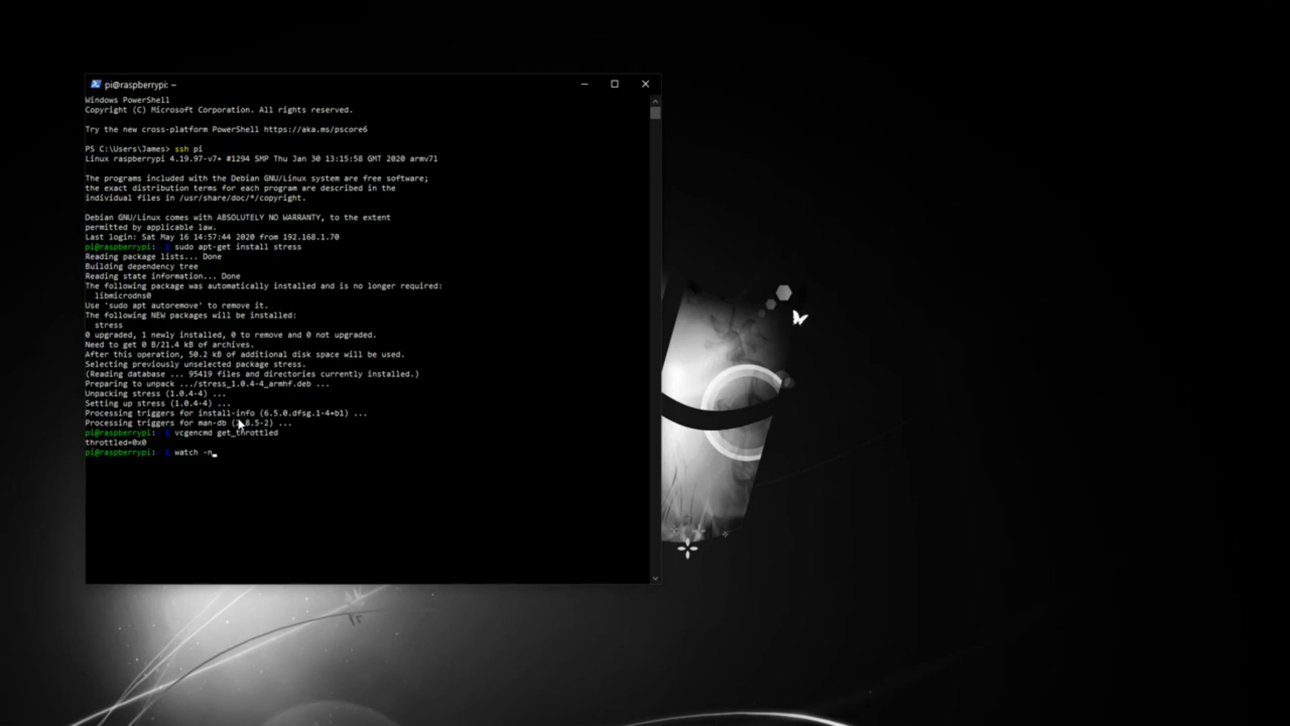
type("0.5")
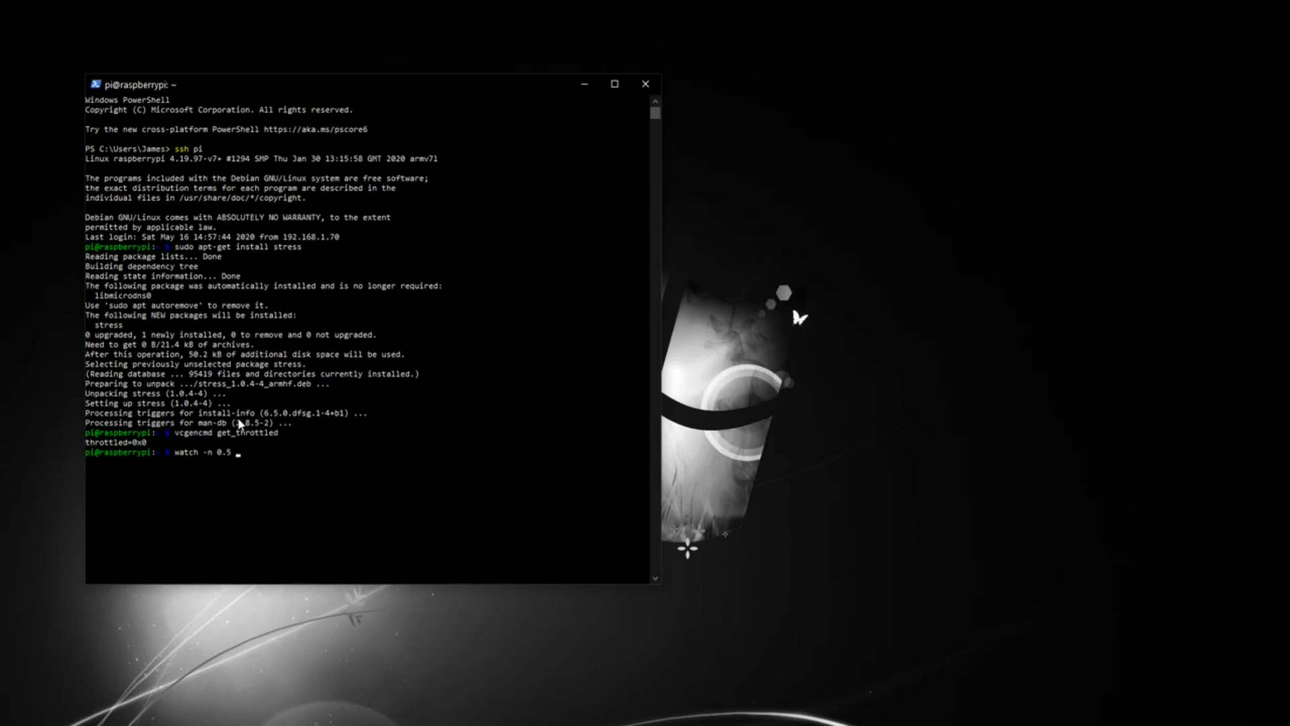
type("v")
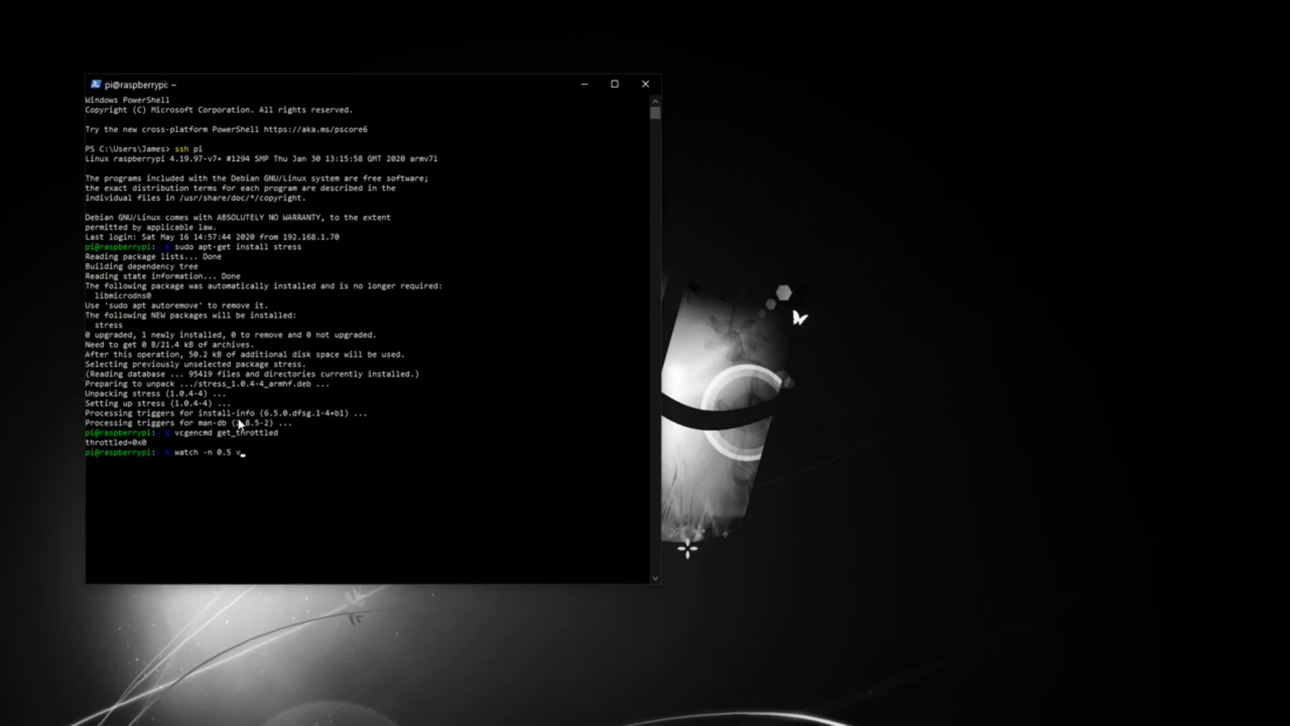
type("cgencmd")
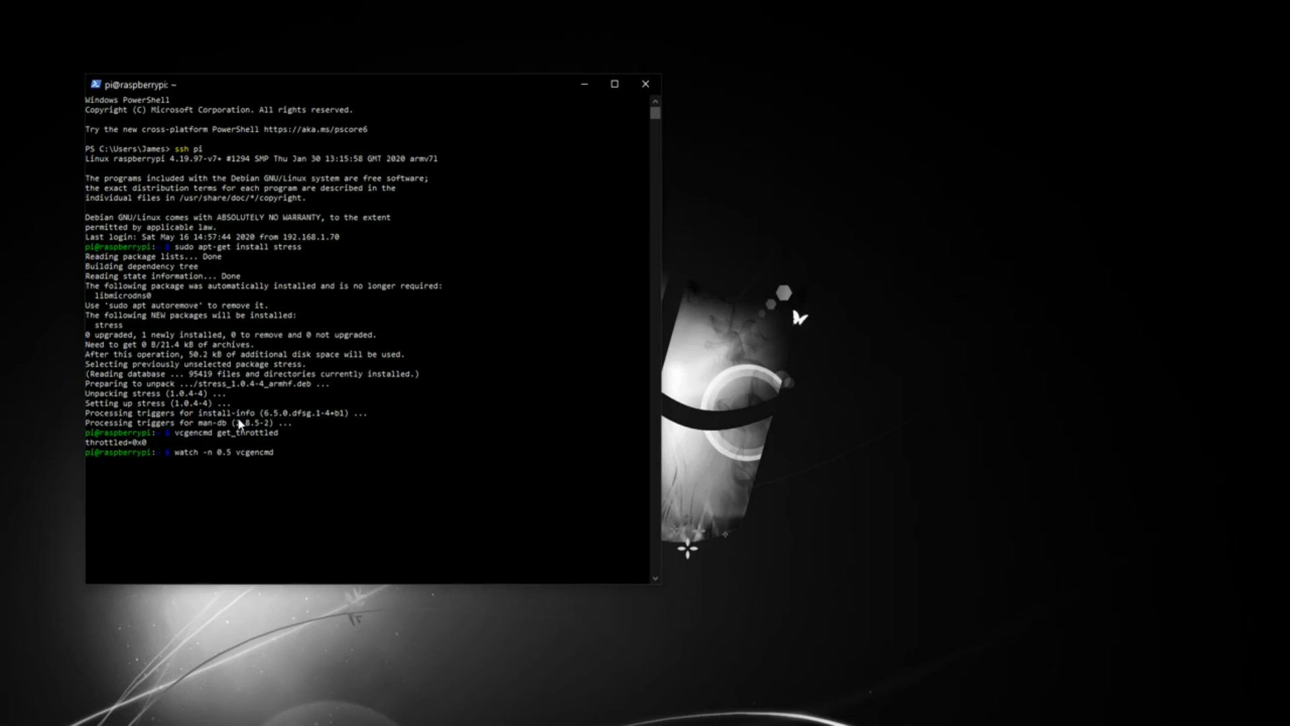
type("measure_clock arm")
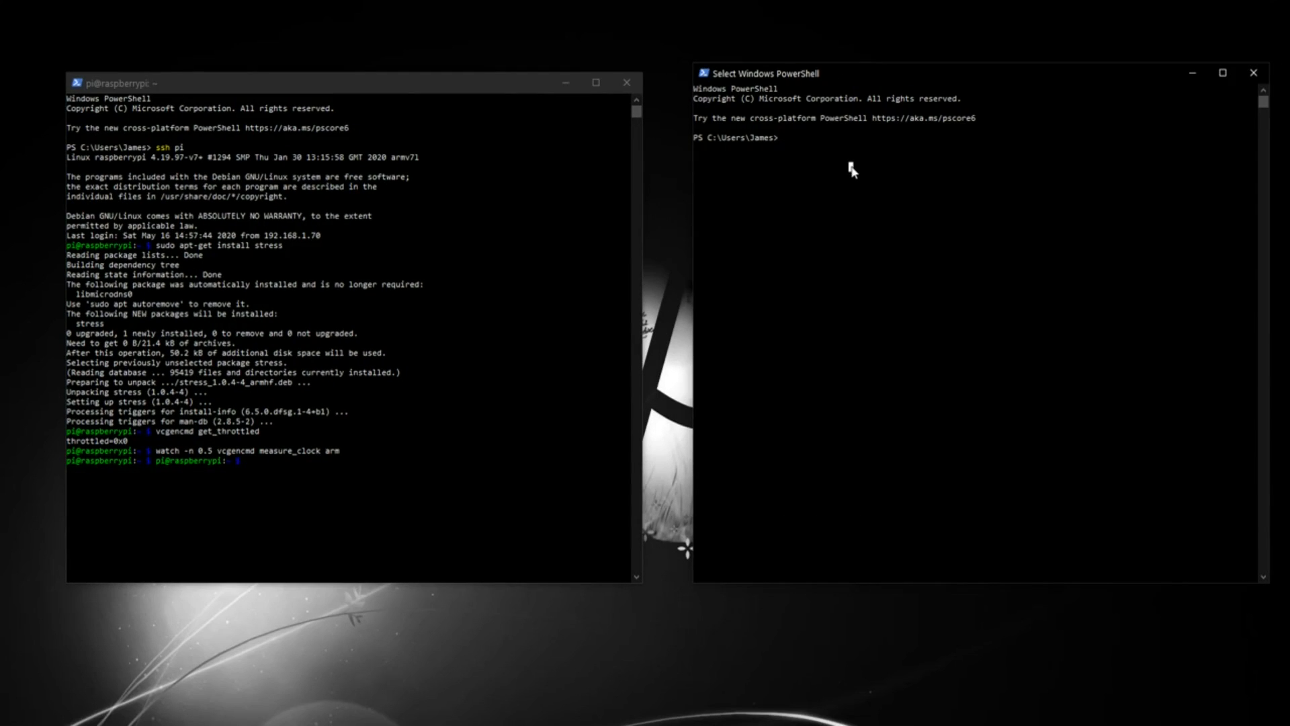
type("ssh pi")
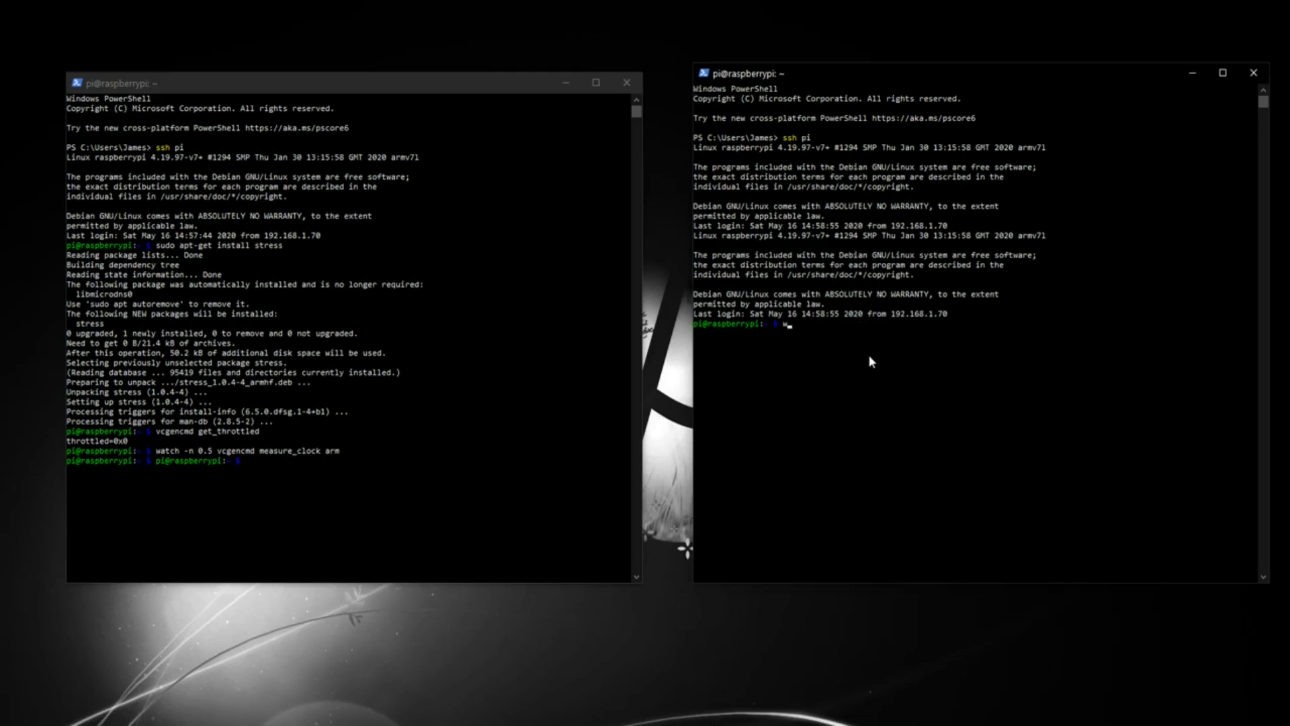
type("watch -n 0.5 v")
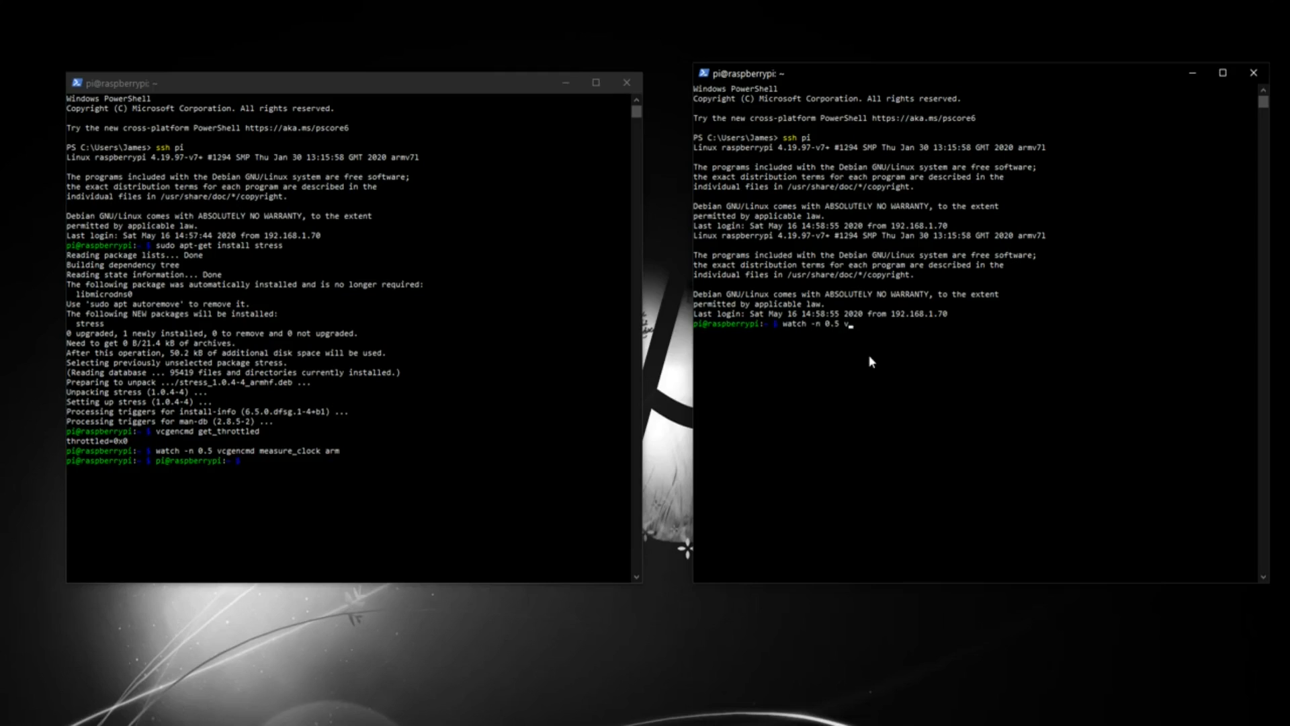
type("cgencmd")
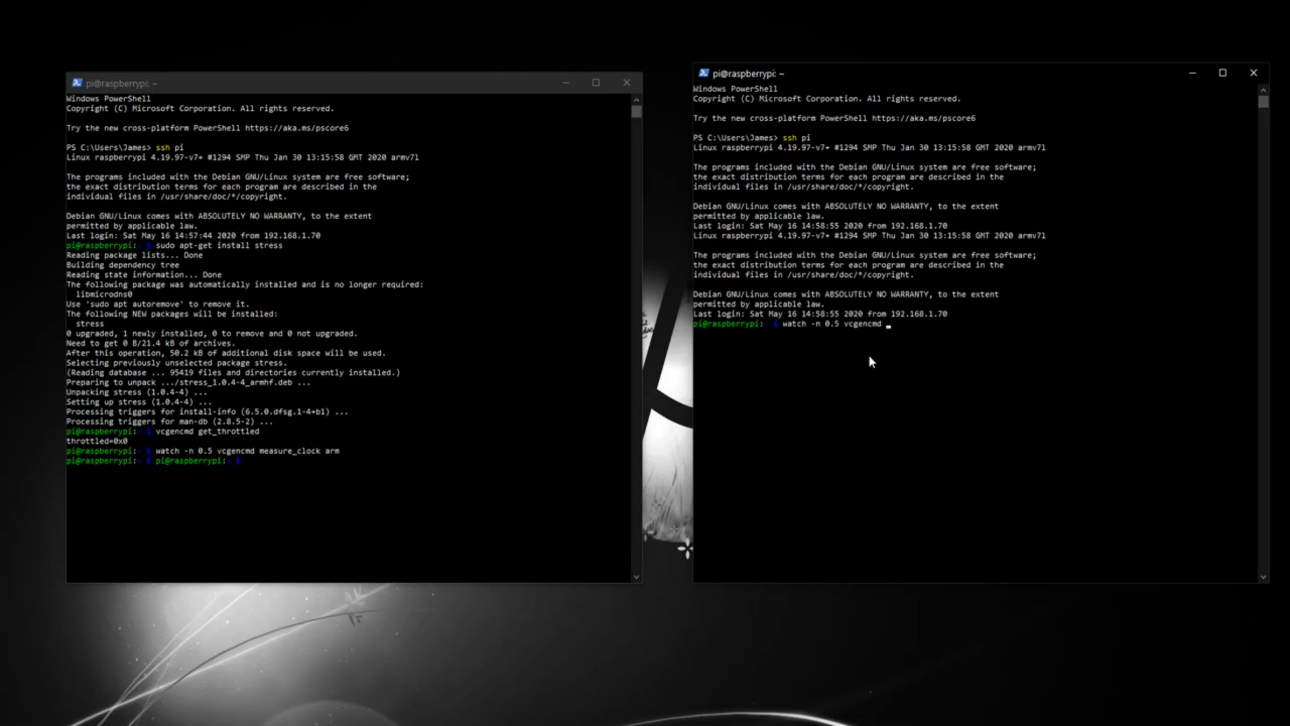
type("measure_clock arm")
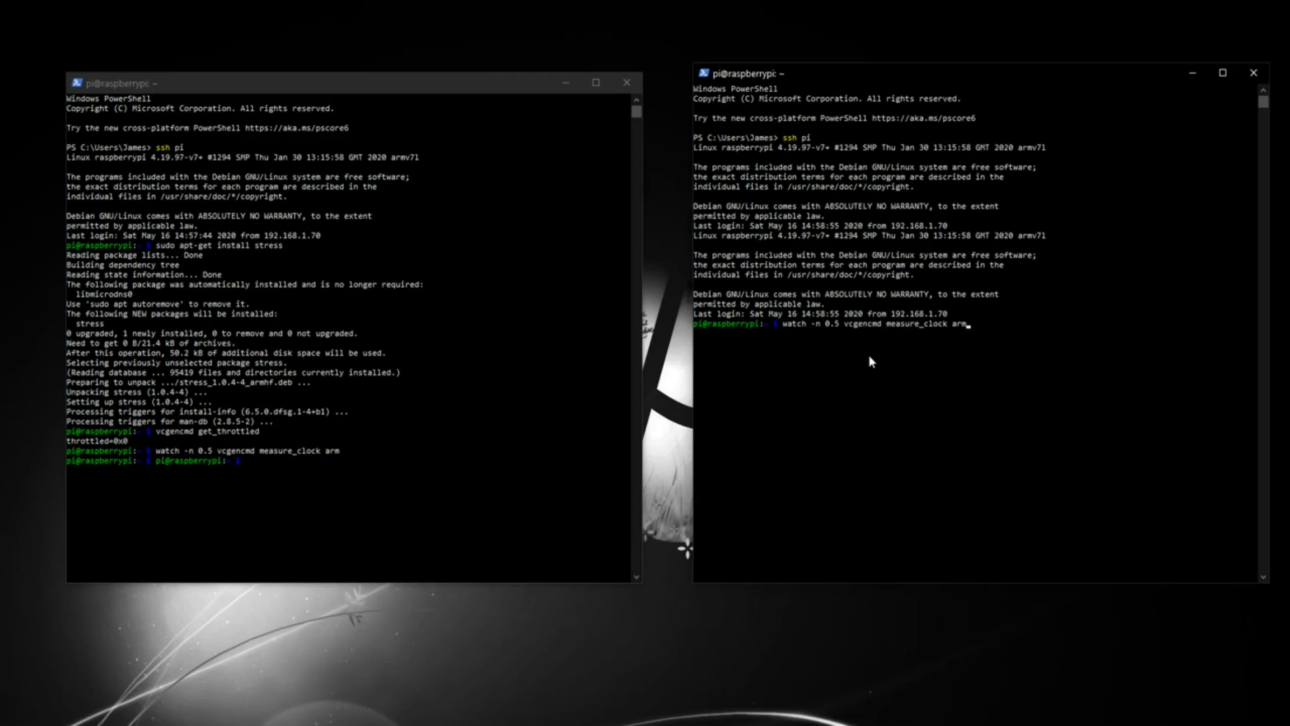
key("enter")
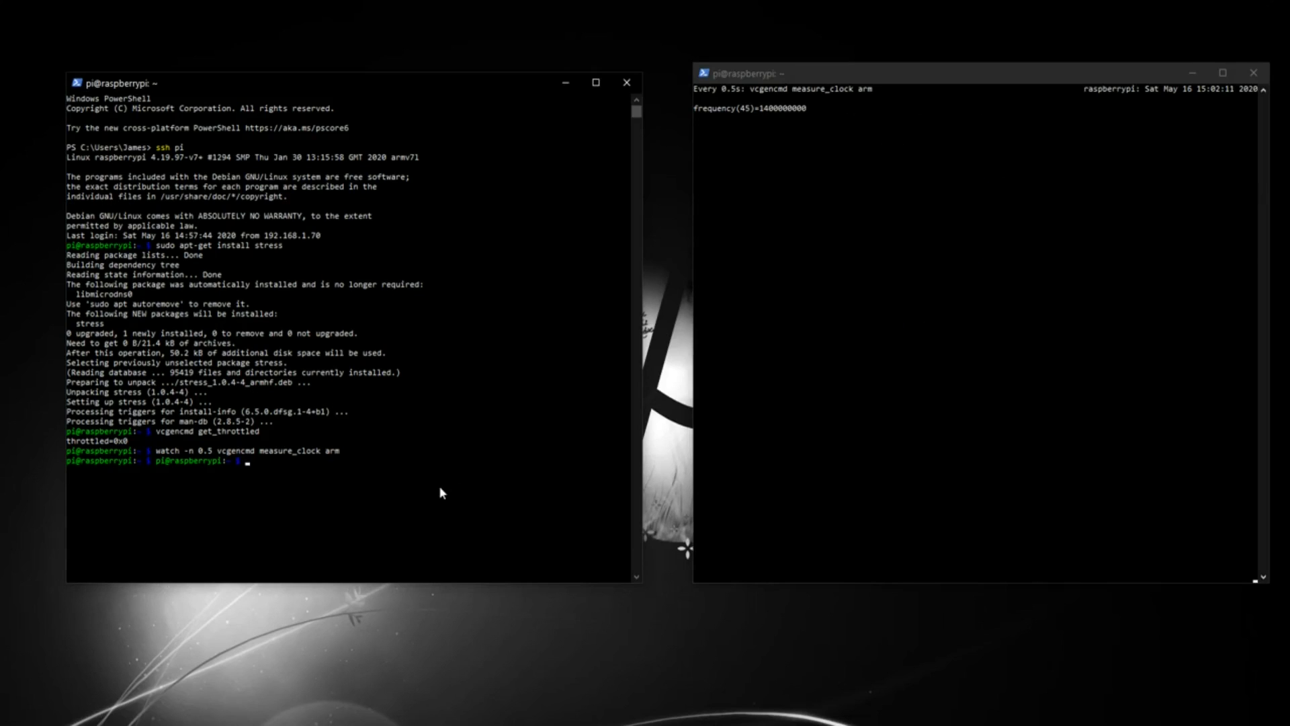
type("stress --cpu 1")
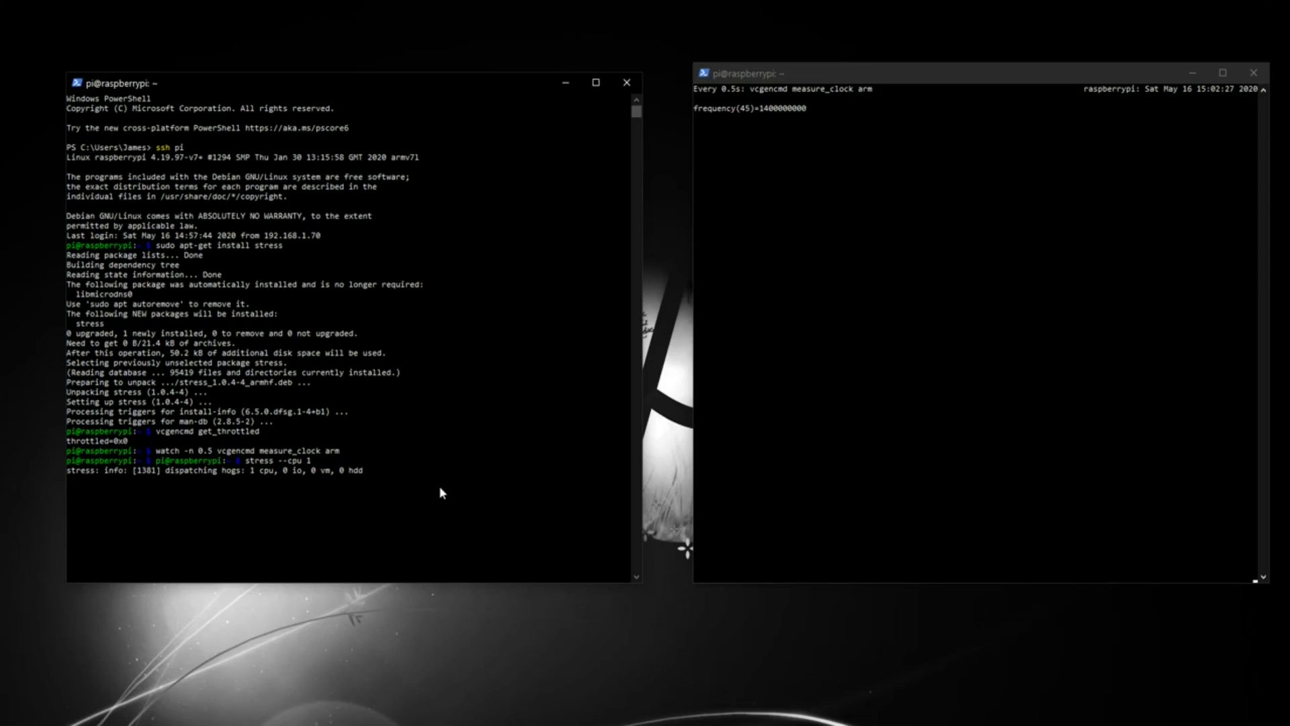
mouse_move(464, 419)
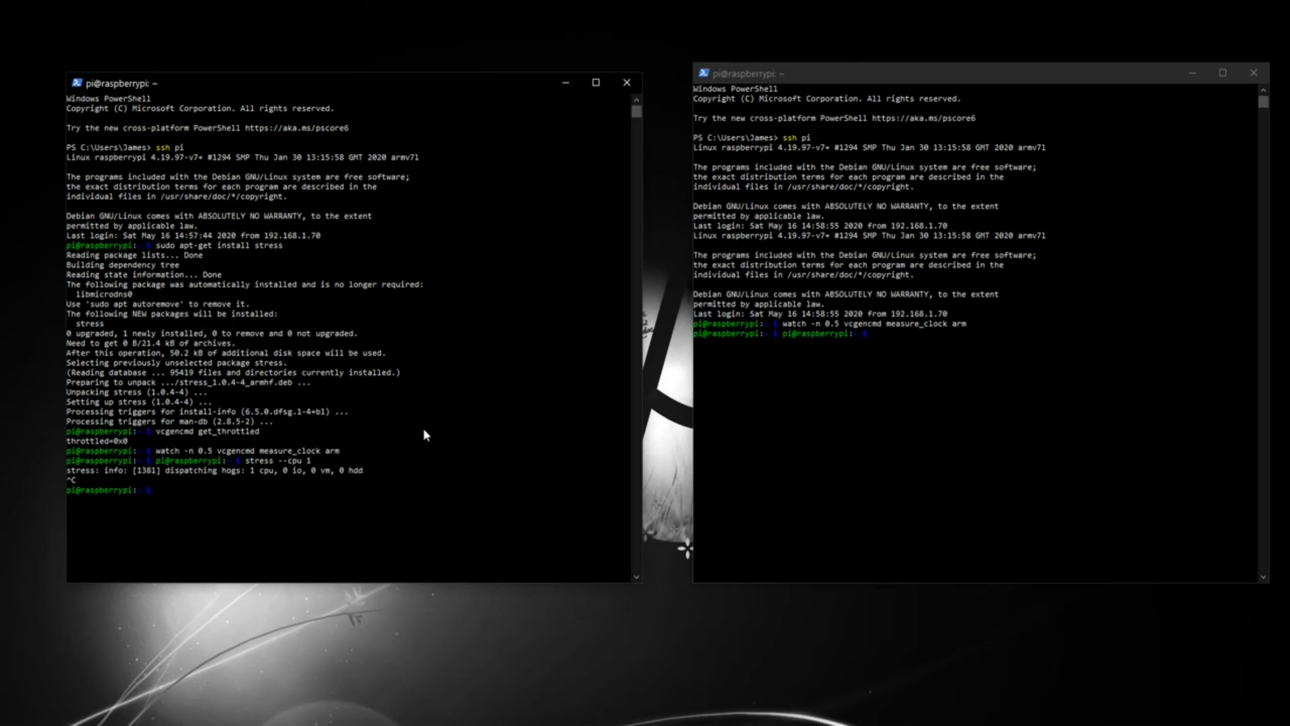
Open /boot/config.txt in nano with sudo
type("sudo")
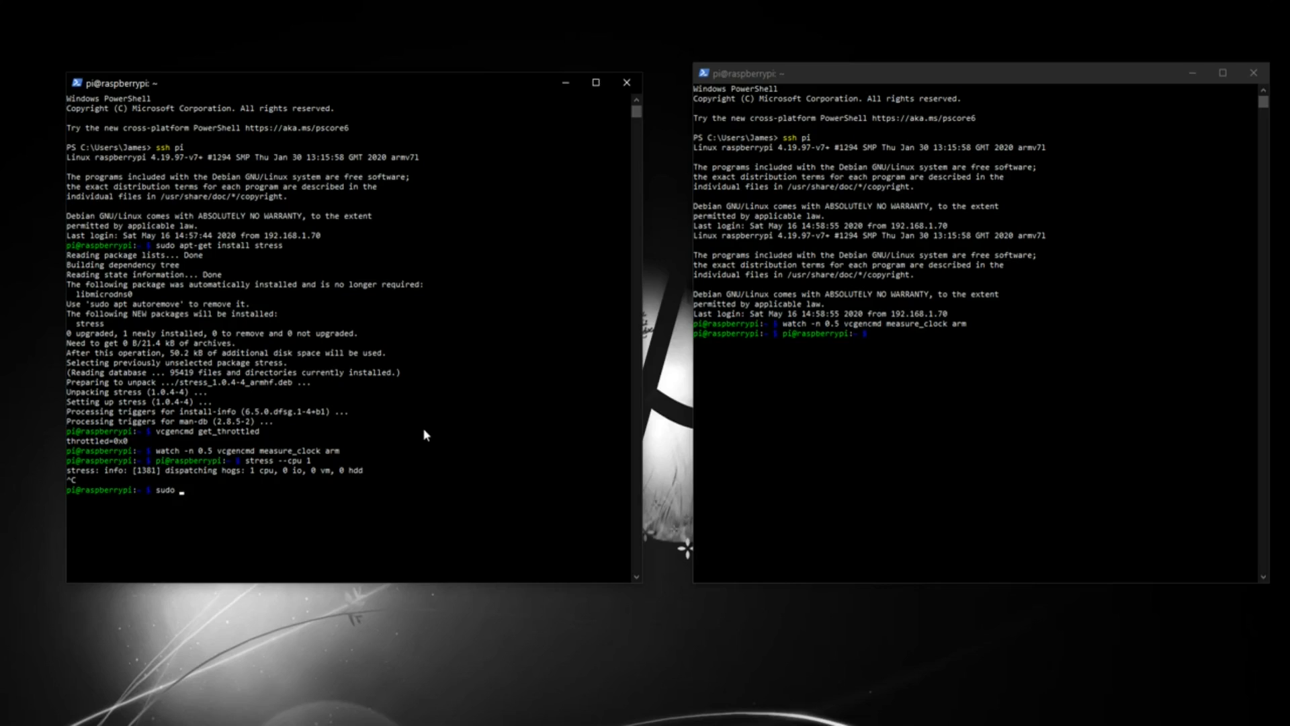
type("nano")
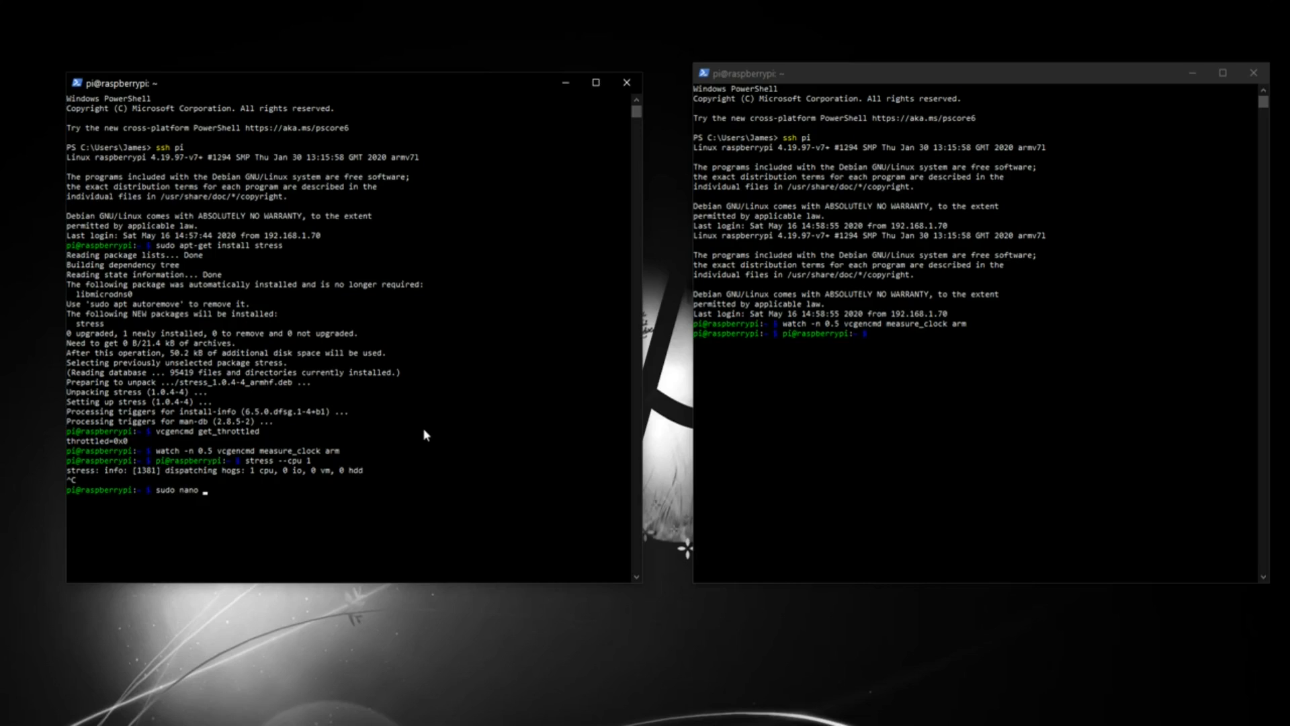
type("/boot/")
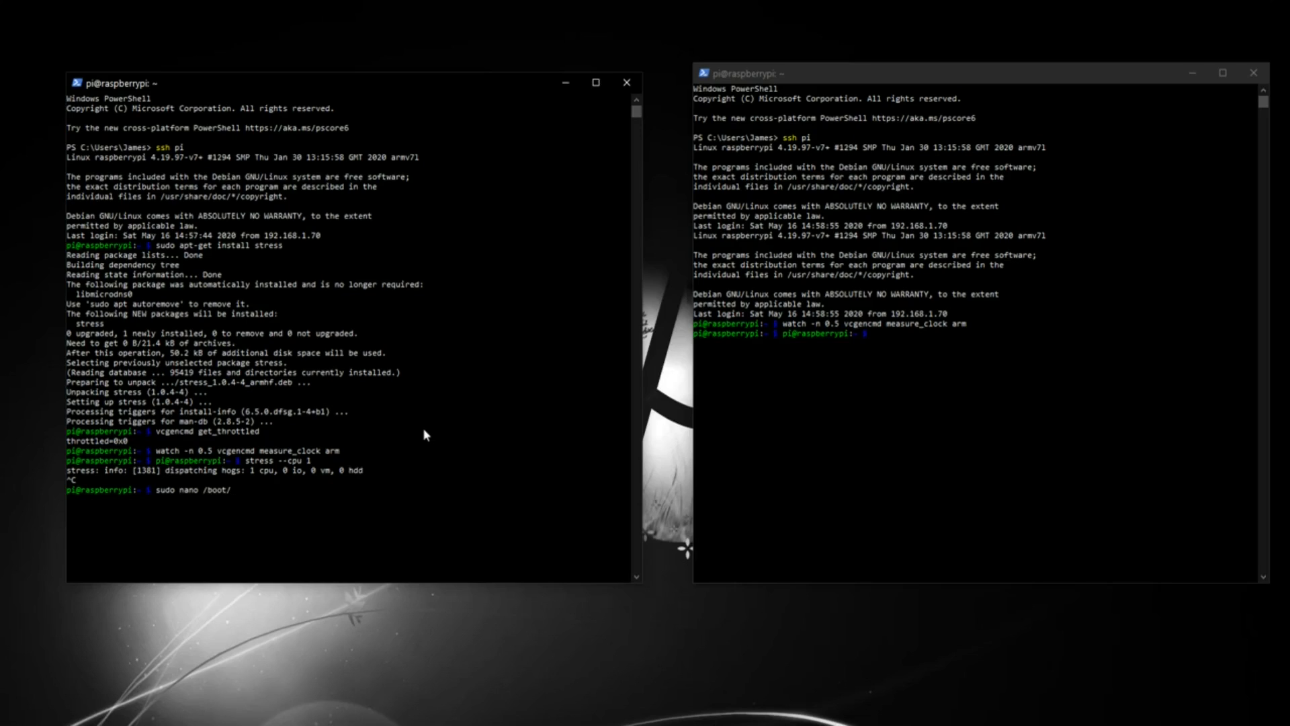
type("config.")
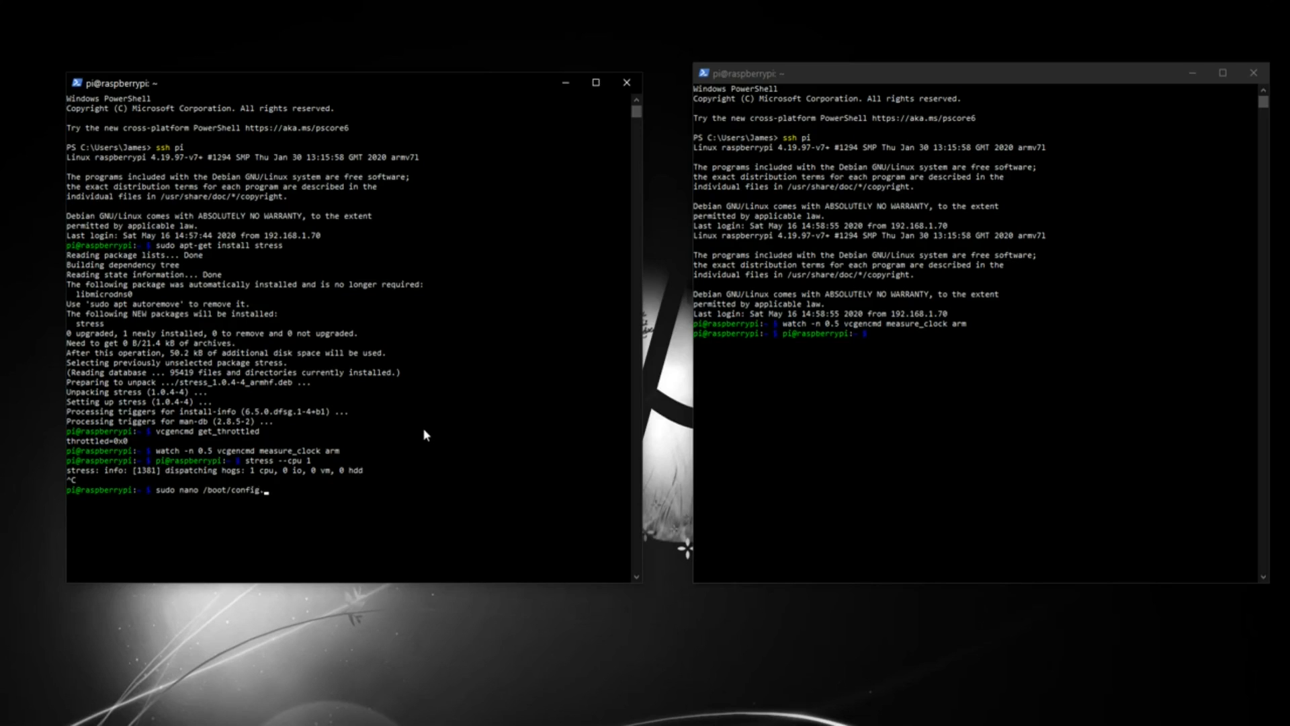
key("Return")
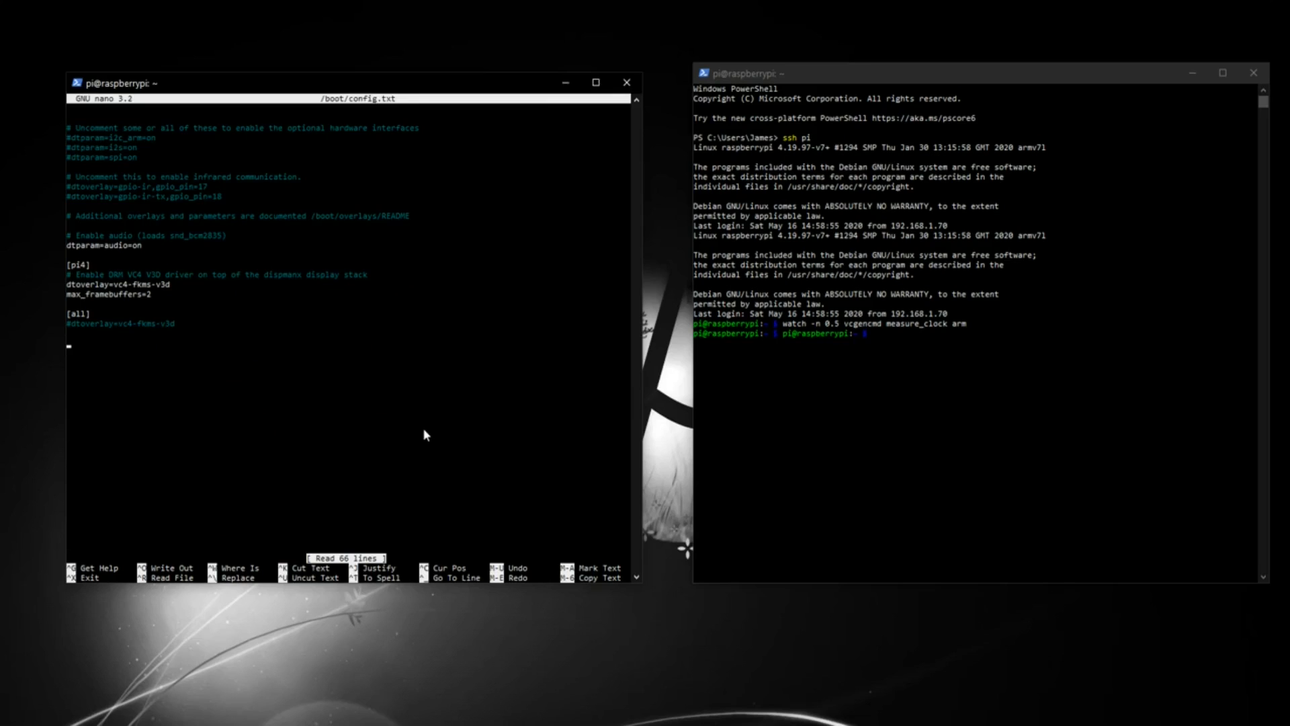
Add arm_freq=1500 and over_voltage=2 under [all] and begin writing out the file
type("arm_freq")
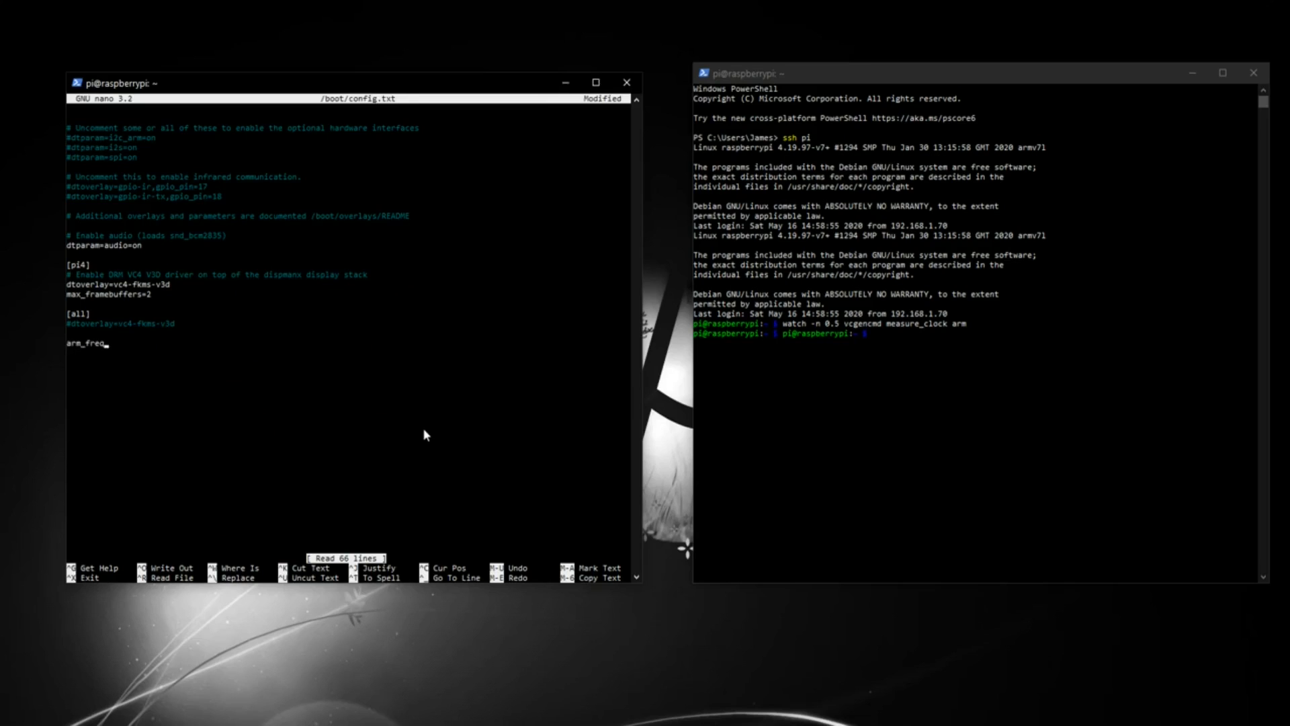
type("=1500")
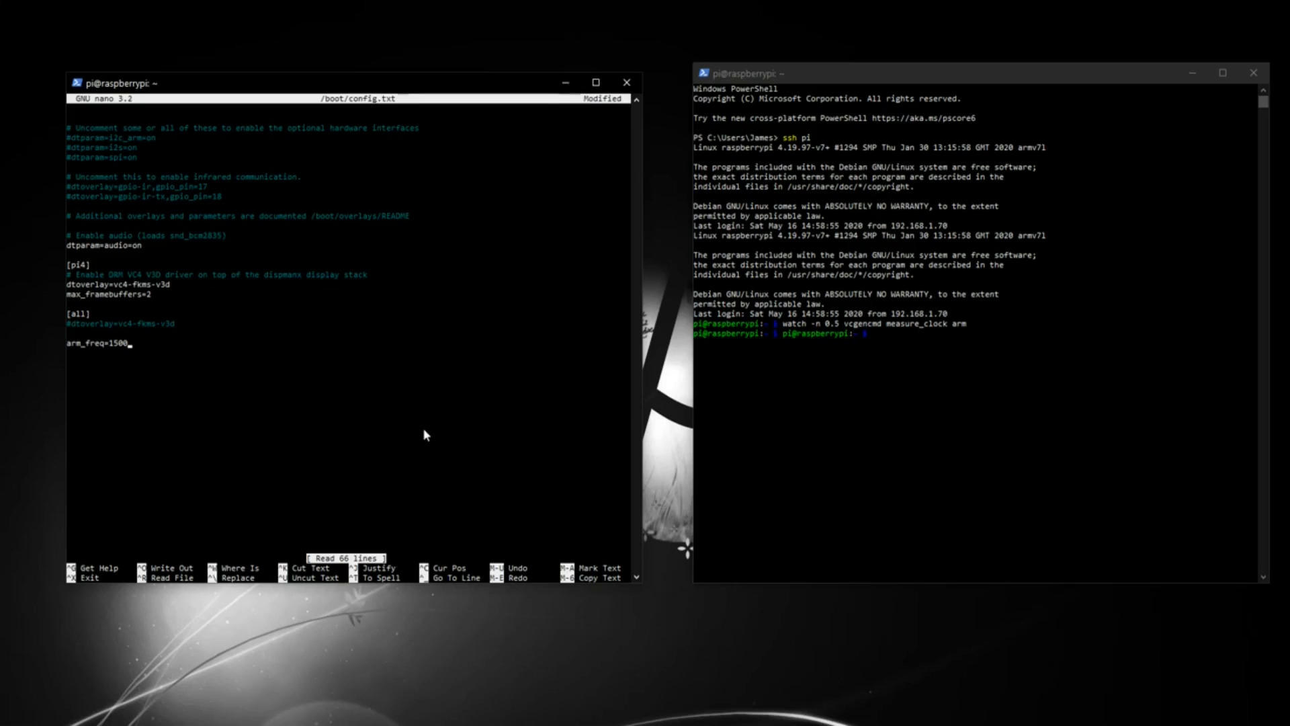
key("Enter")
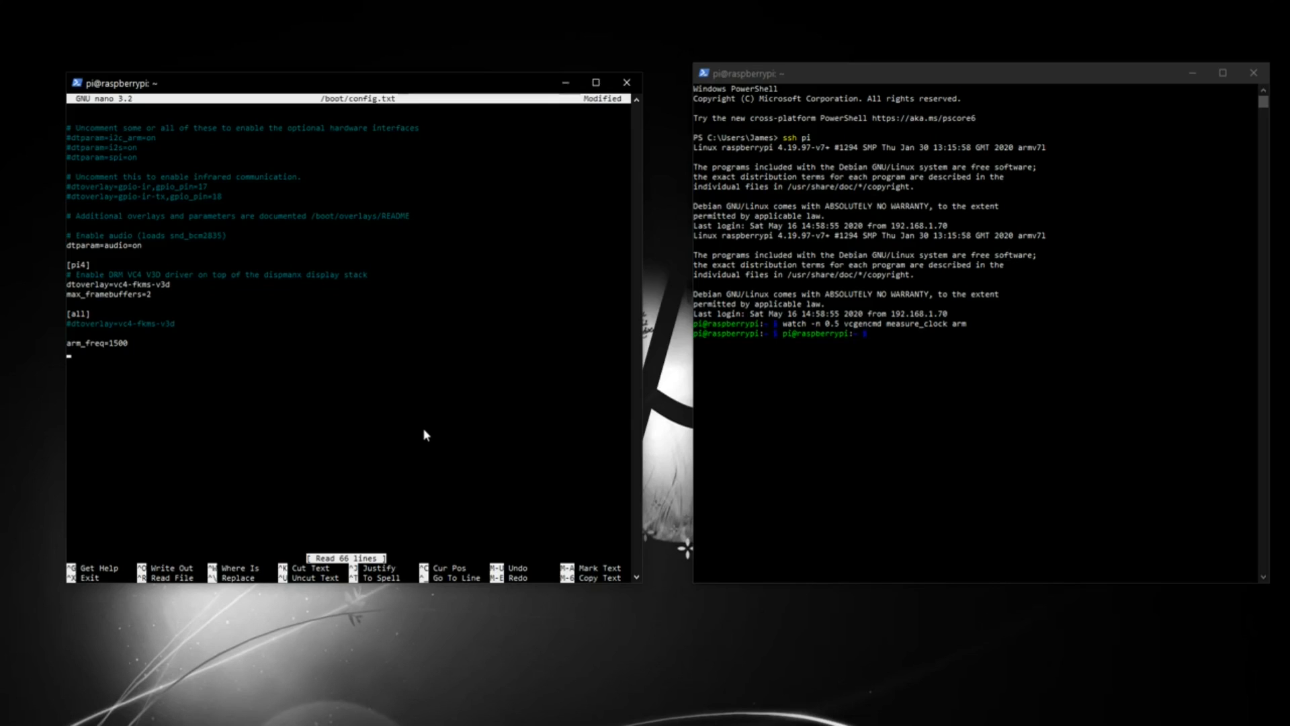
type("over")
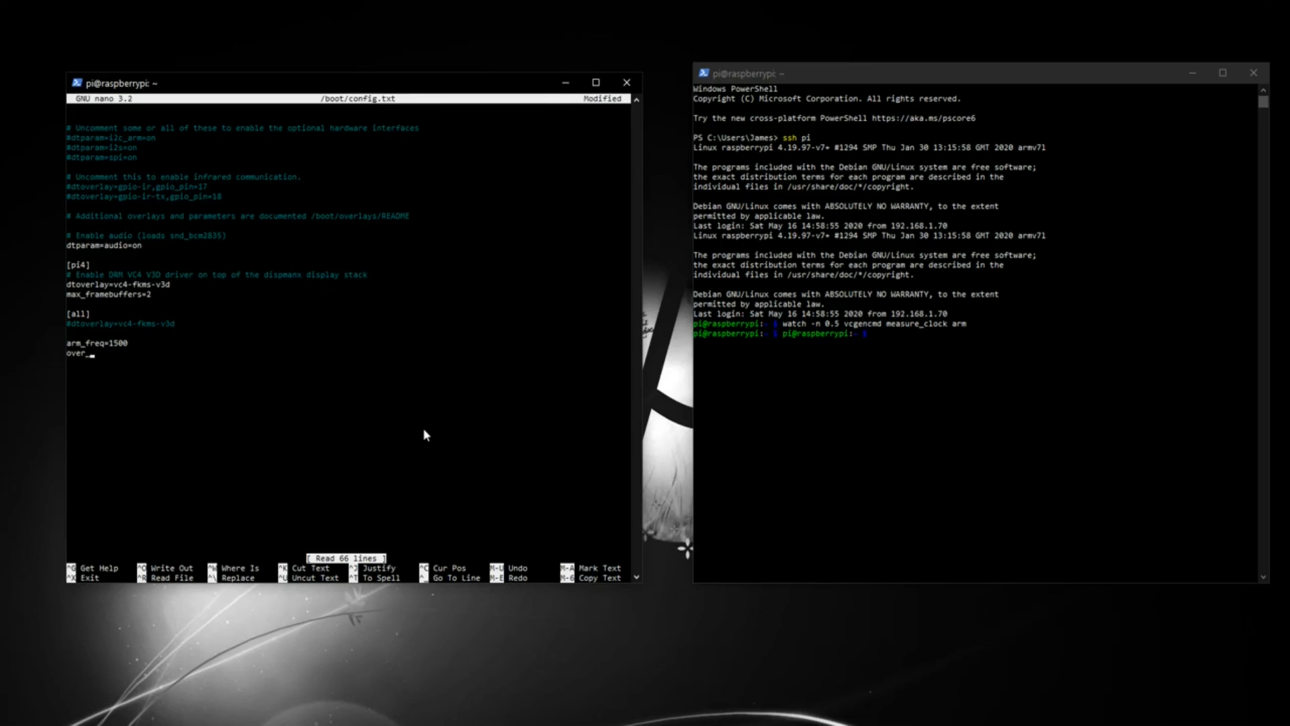
type("_voltage")
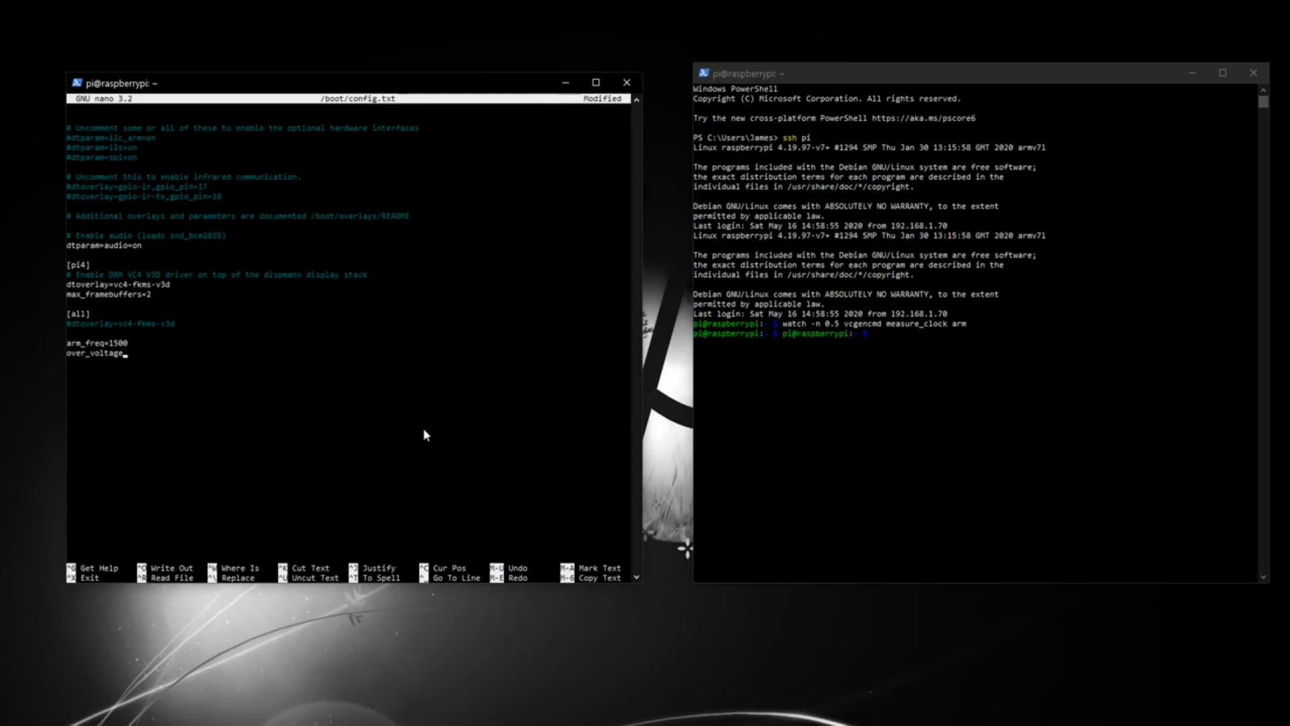
type("2")
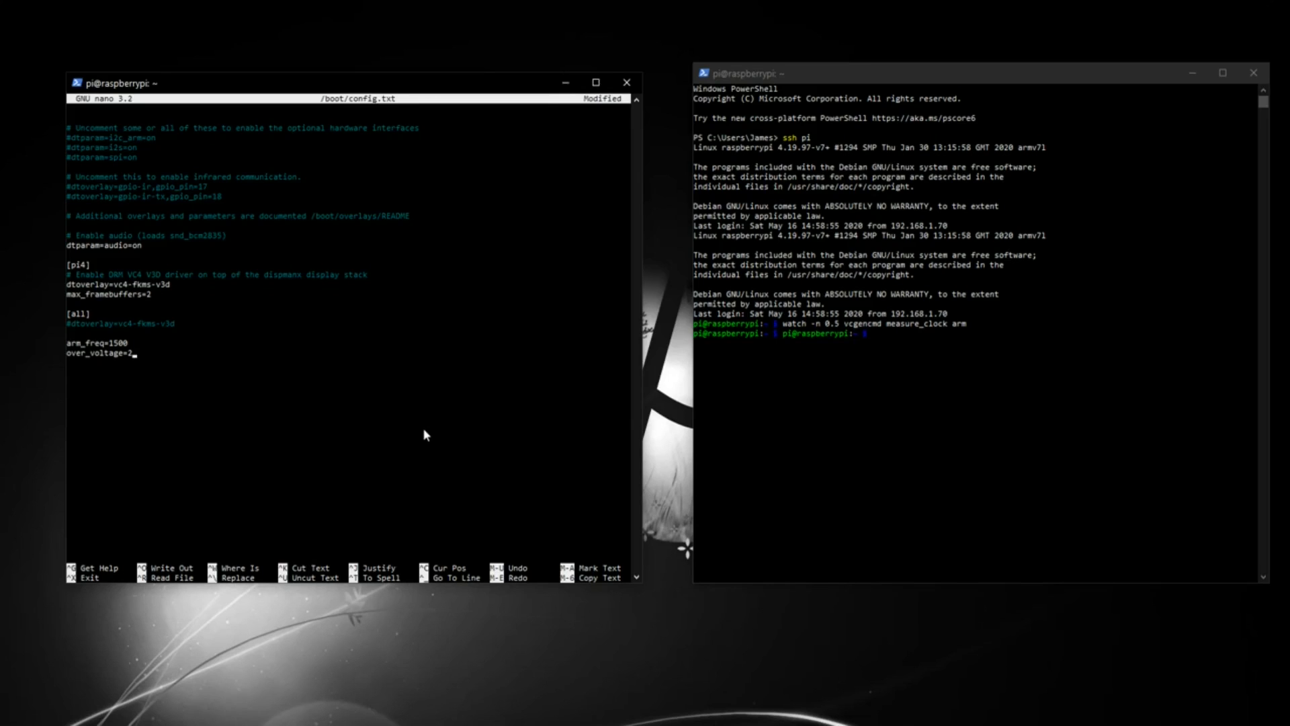
key("ctrl+o")
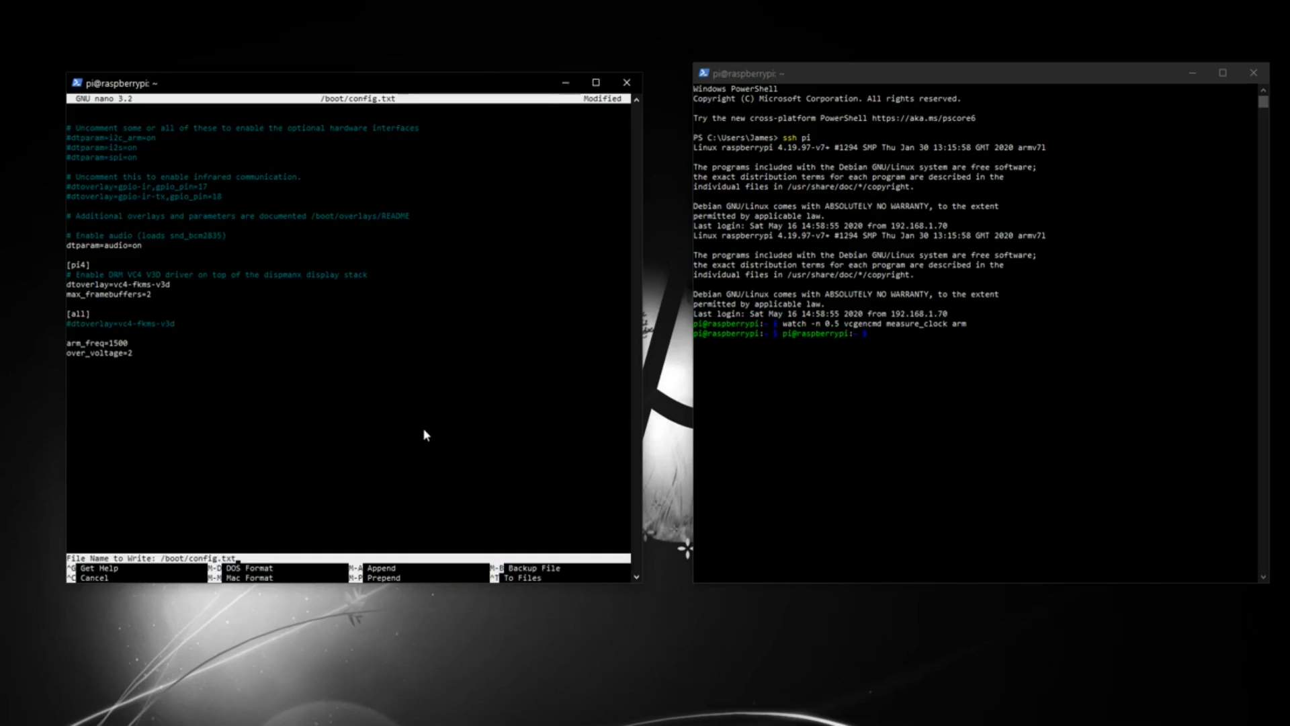
Confirm the save to /boot/config.txt and reboot the Pi with 'sudo shutdown -r now'
key("Enter")
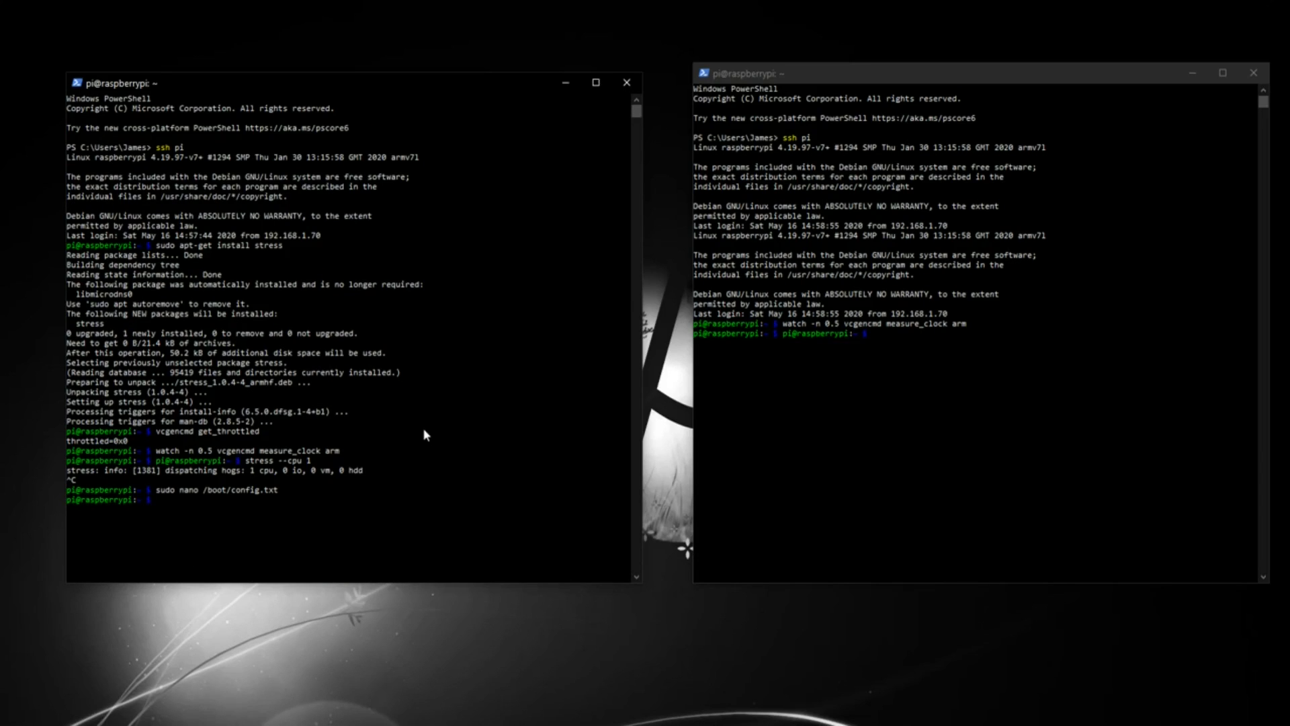
type("sudo")
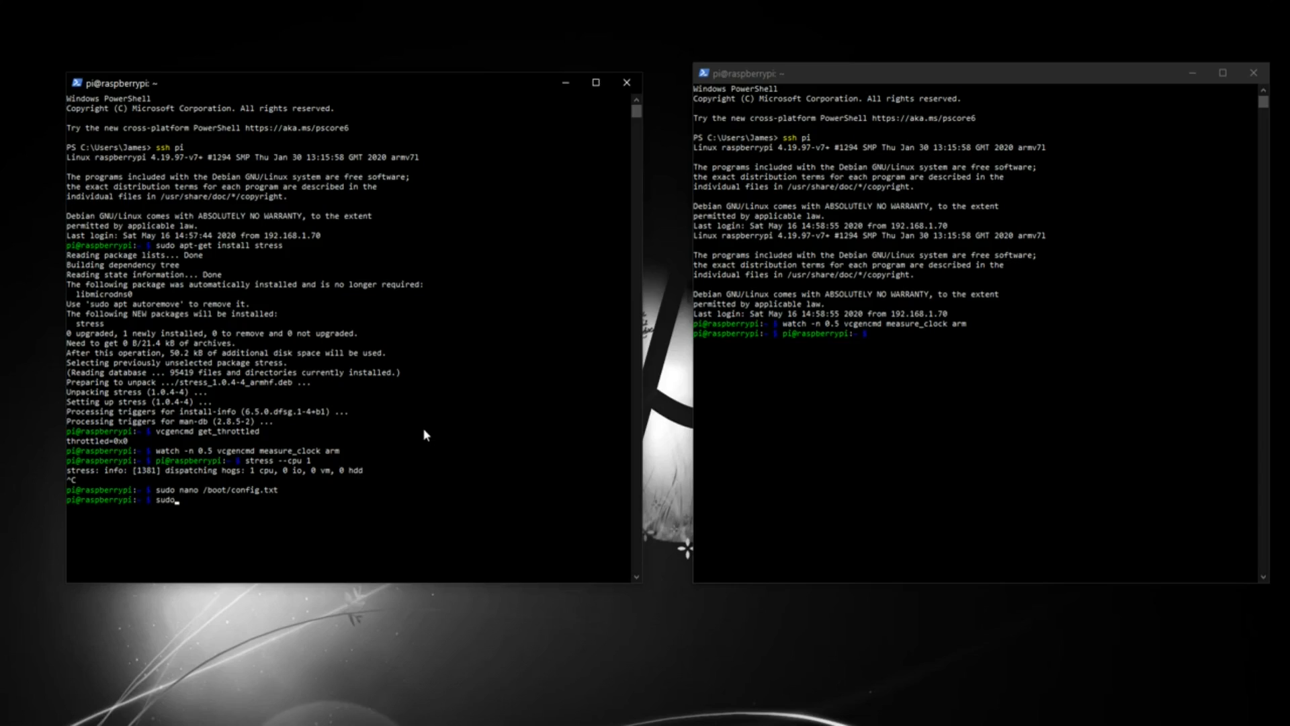
type("shutdown")
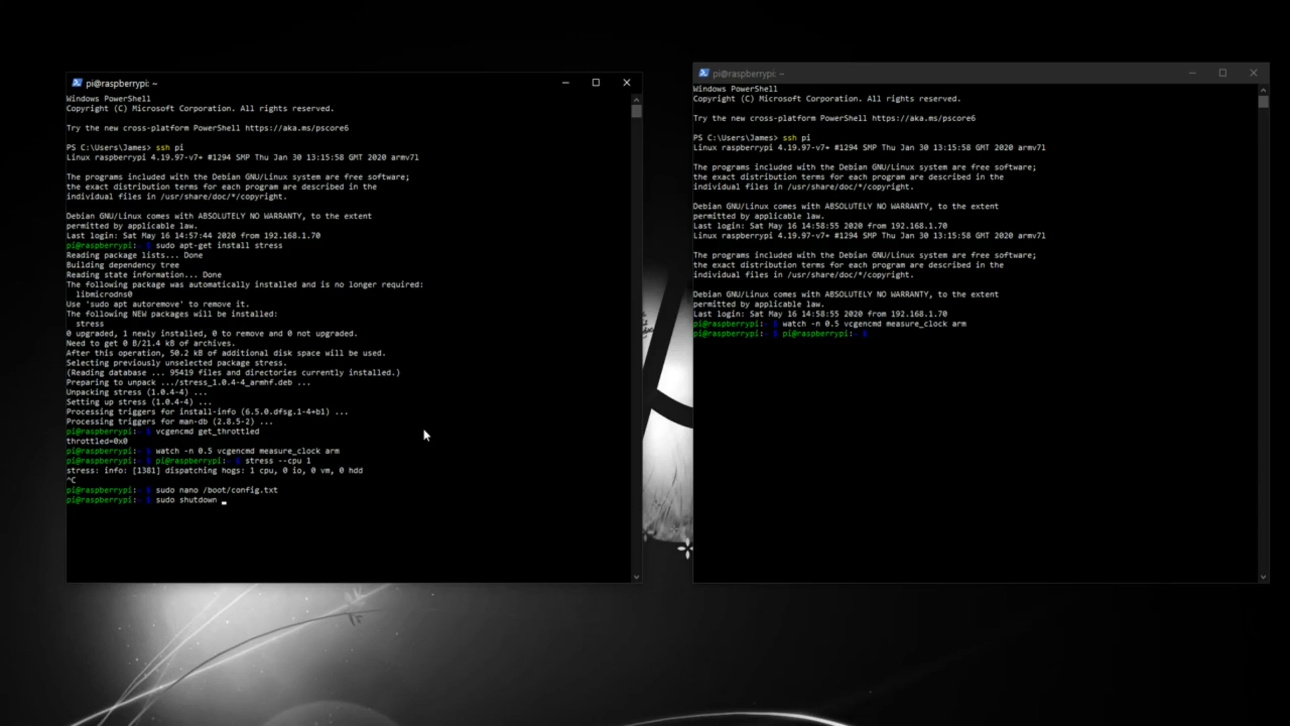
type("-r now")
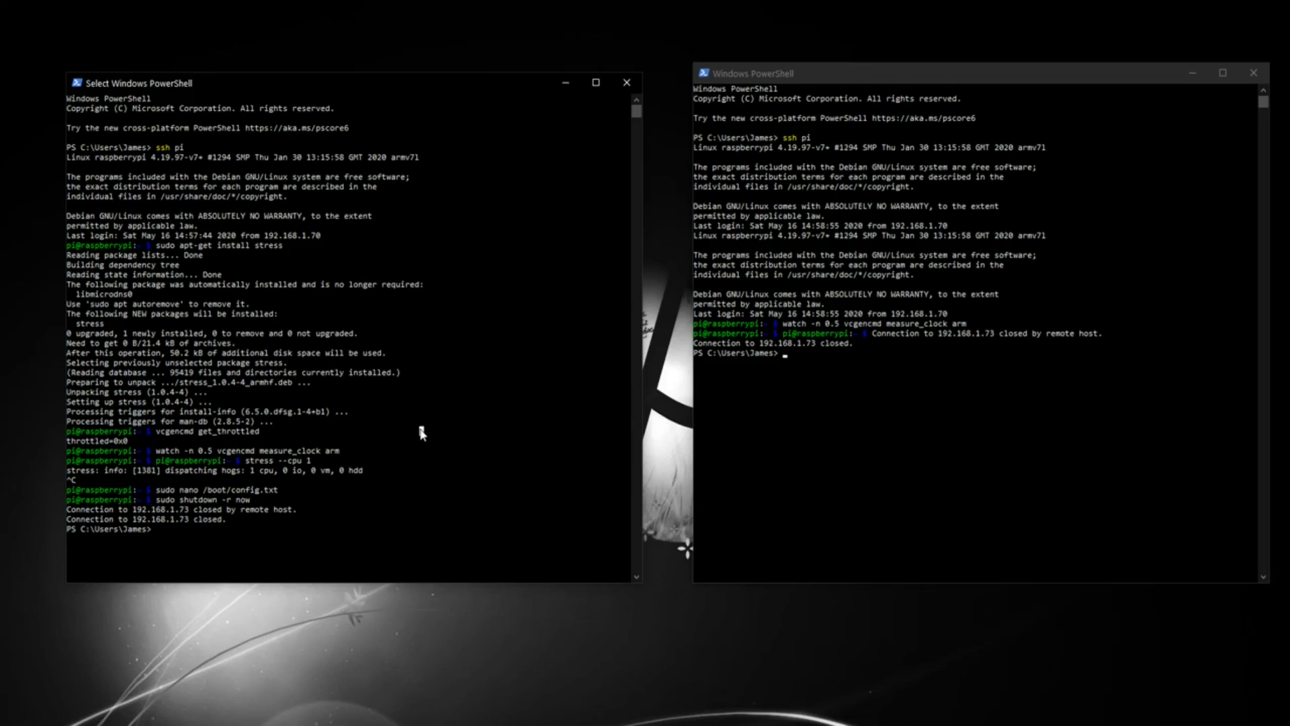
Clear the terminal and reconnect to the rebooted Pi with 'ssh pi'
type("clear")
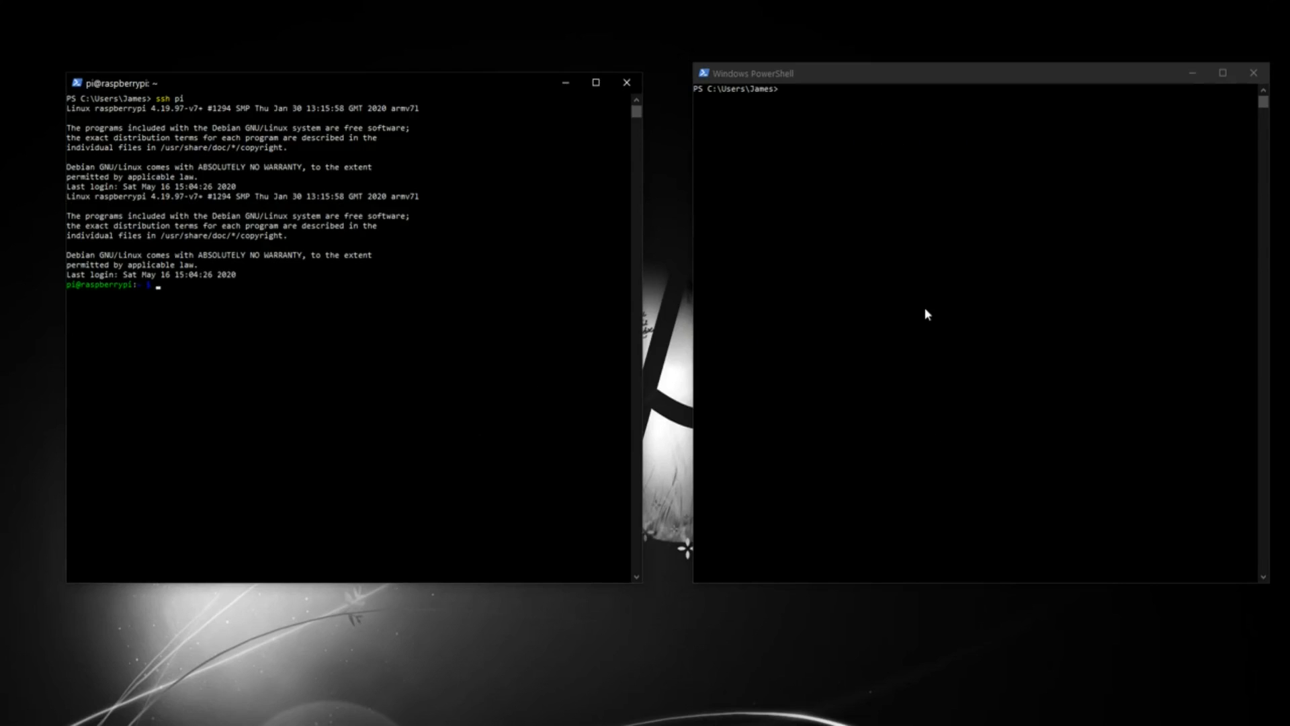
type("ssh pi")
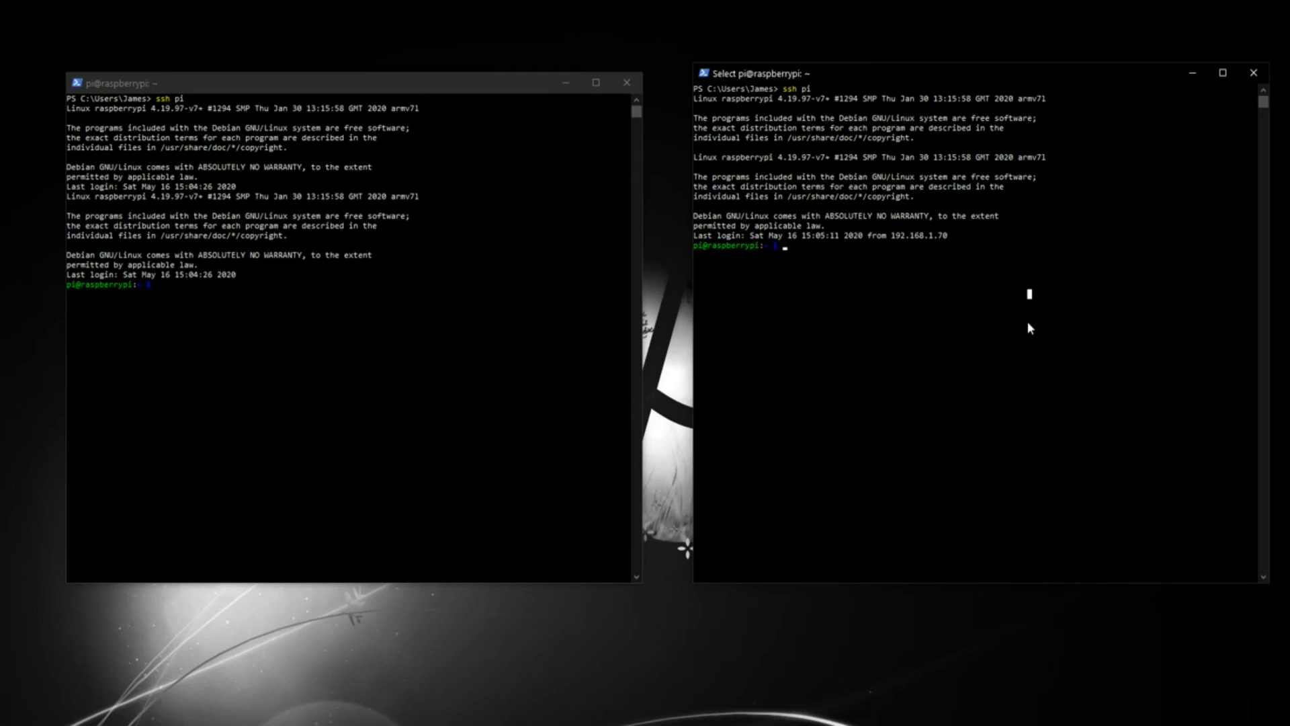
type("sudo shutdown -r now")
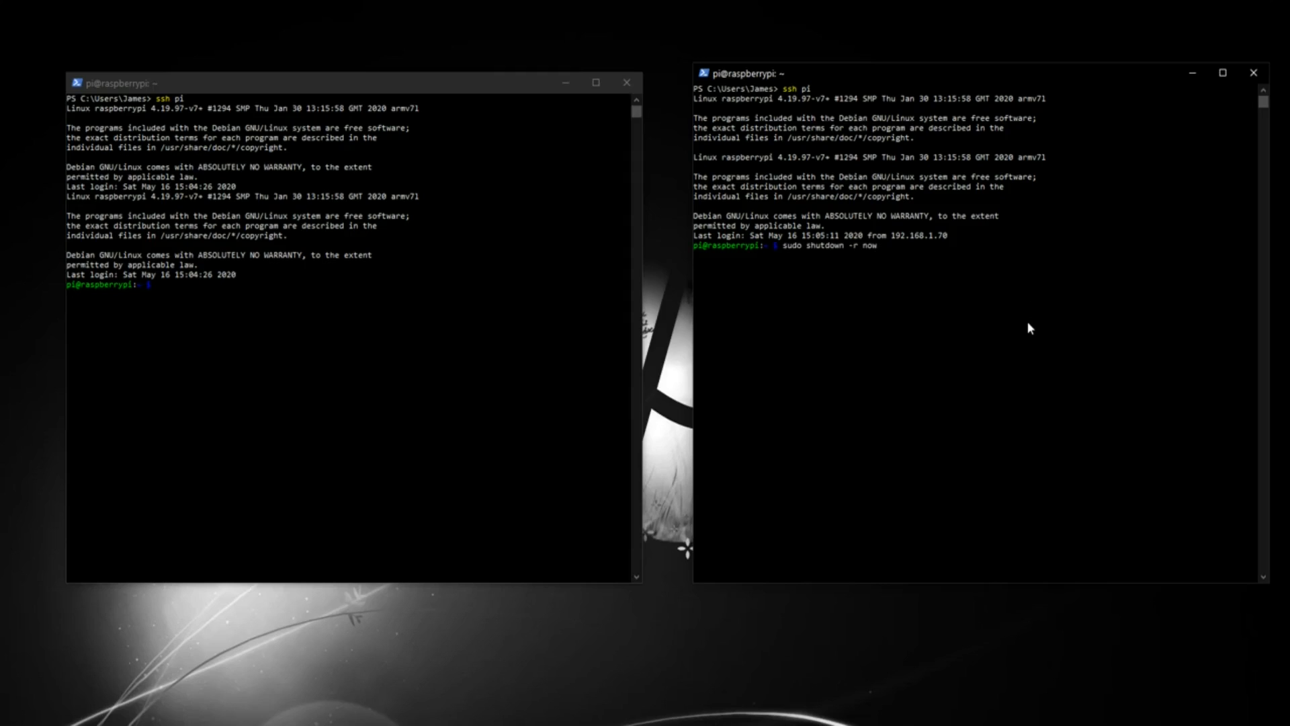
type("stress --cpu 1")
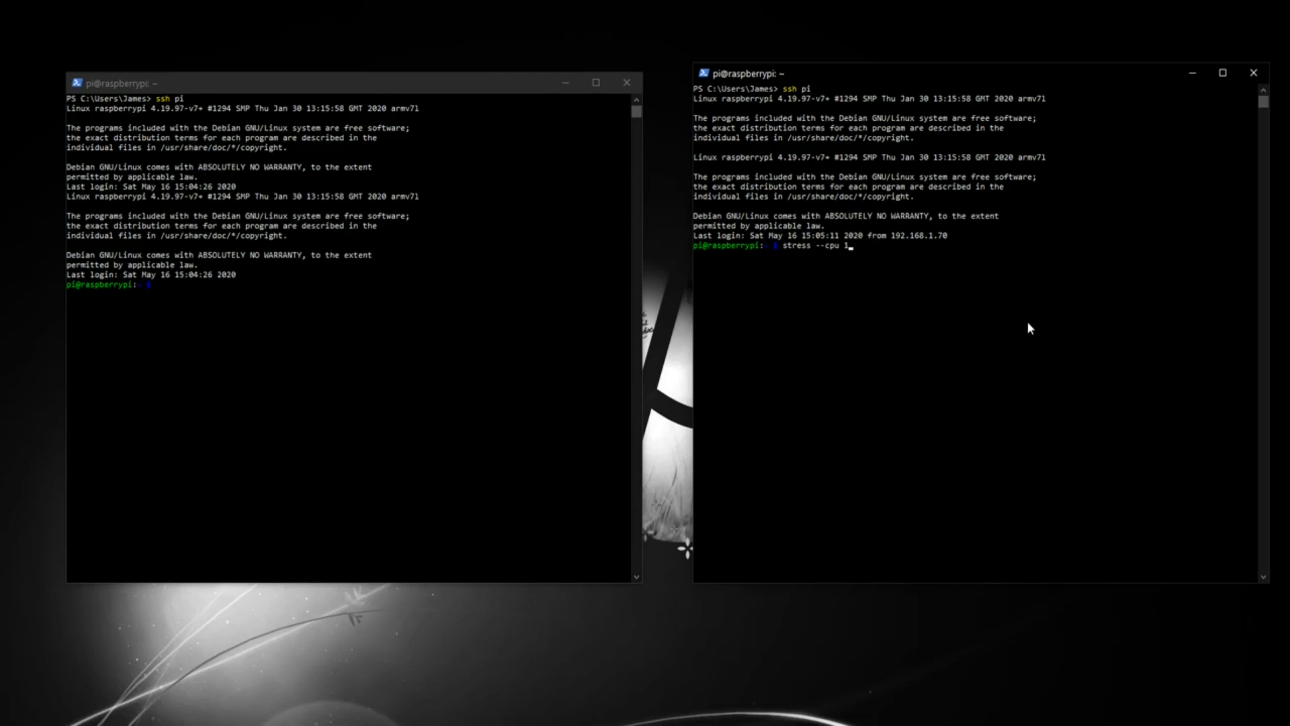
type("watch -n 0.5 vcgencmd measure_clock arm")
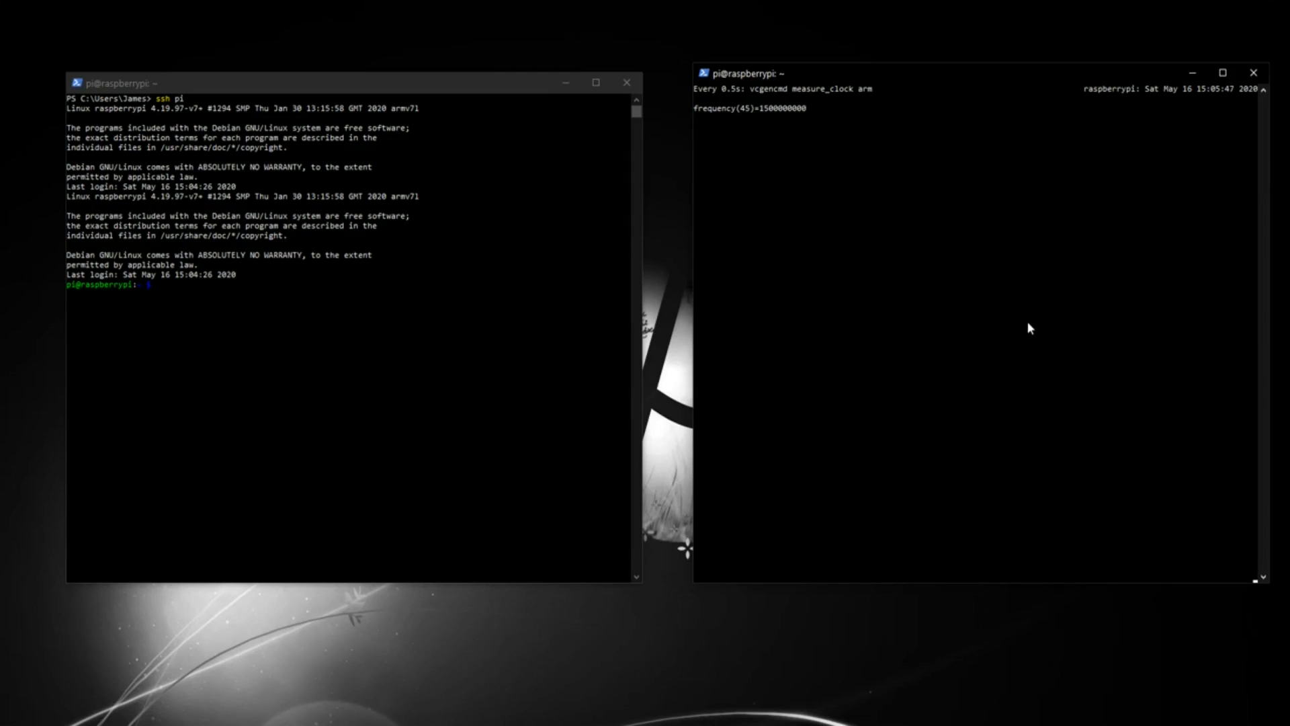
mouse_move(468, 411)
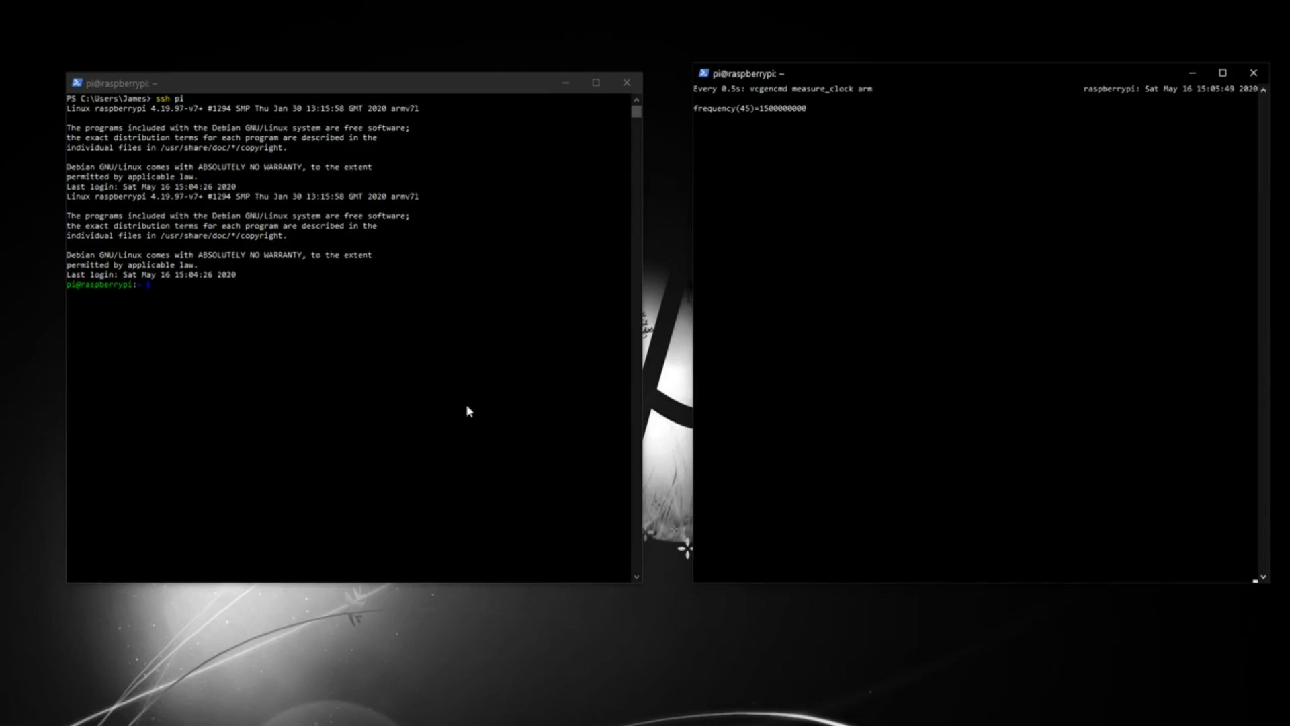
type("stress --cpu 1")
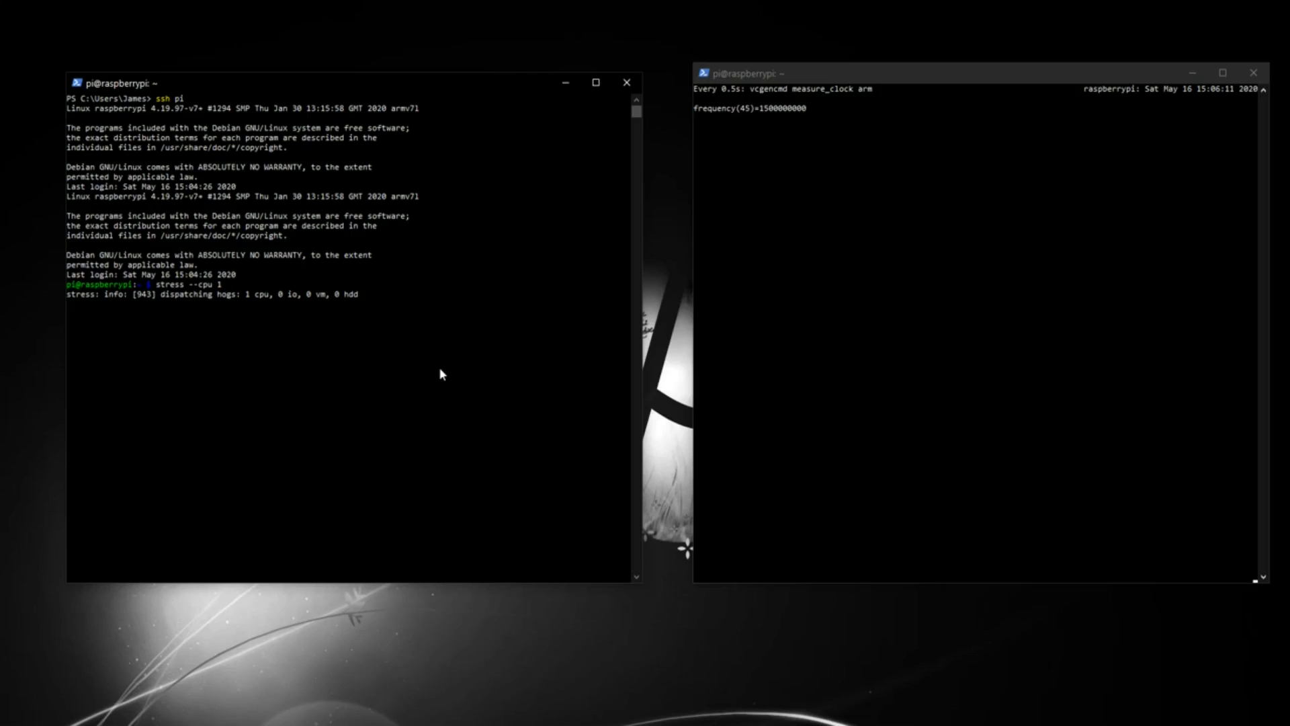
key("ctrl+c")
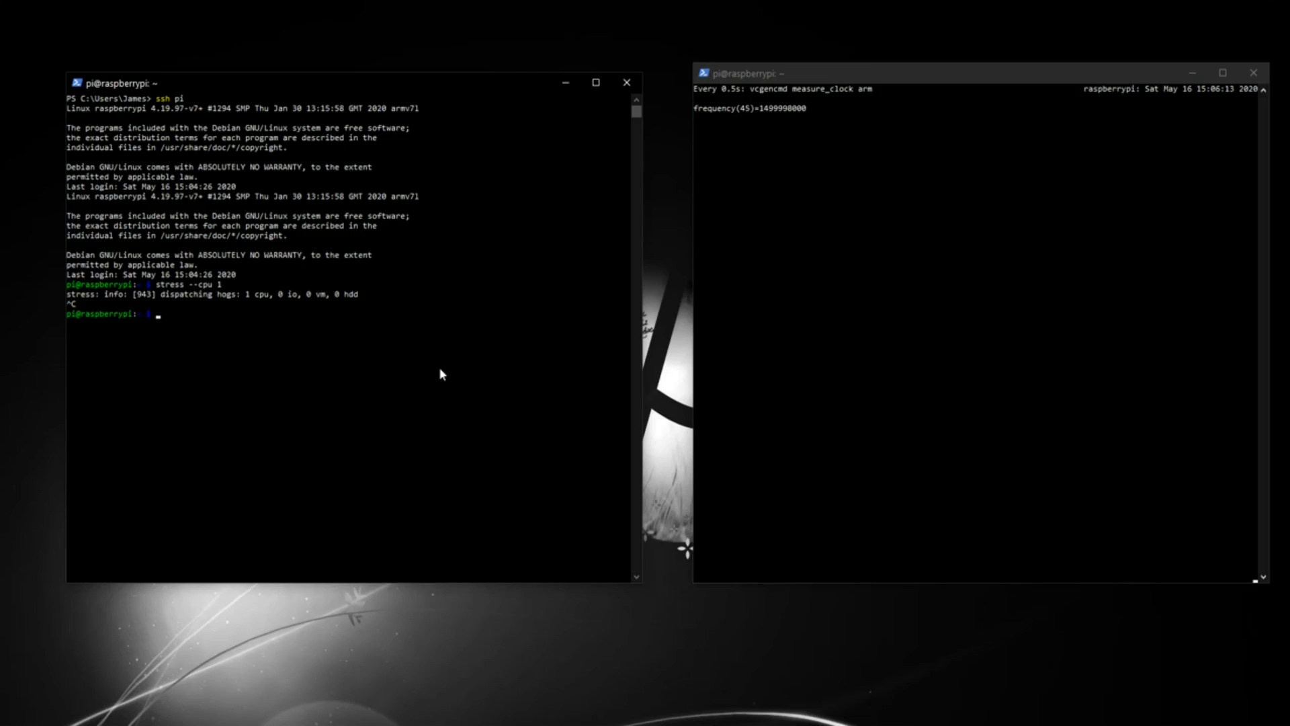
type("stress --cpu 1")
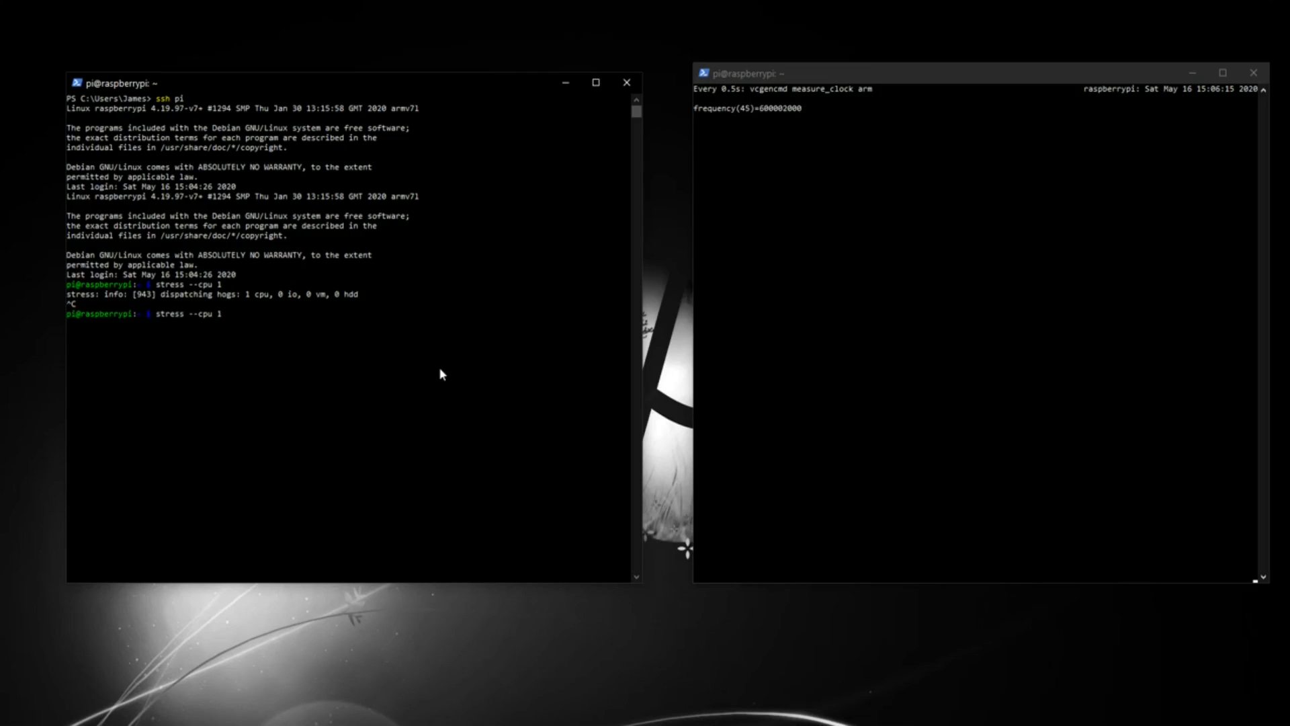
type("4")
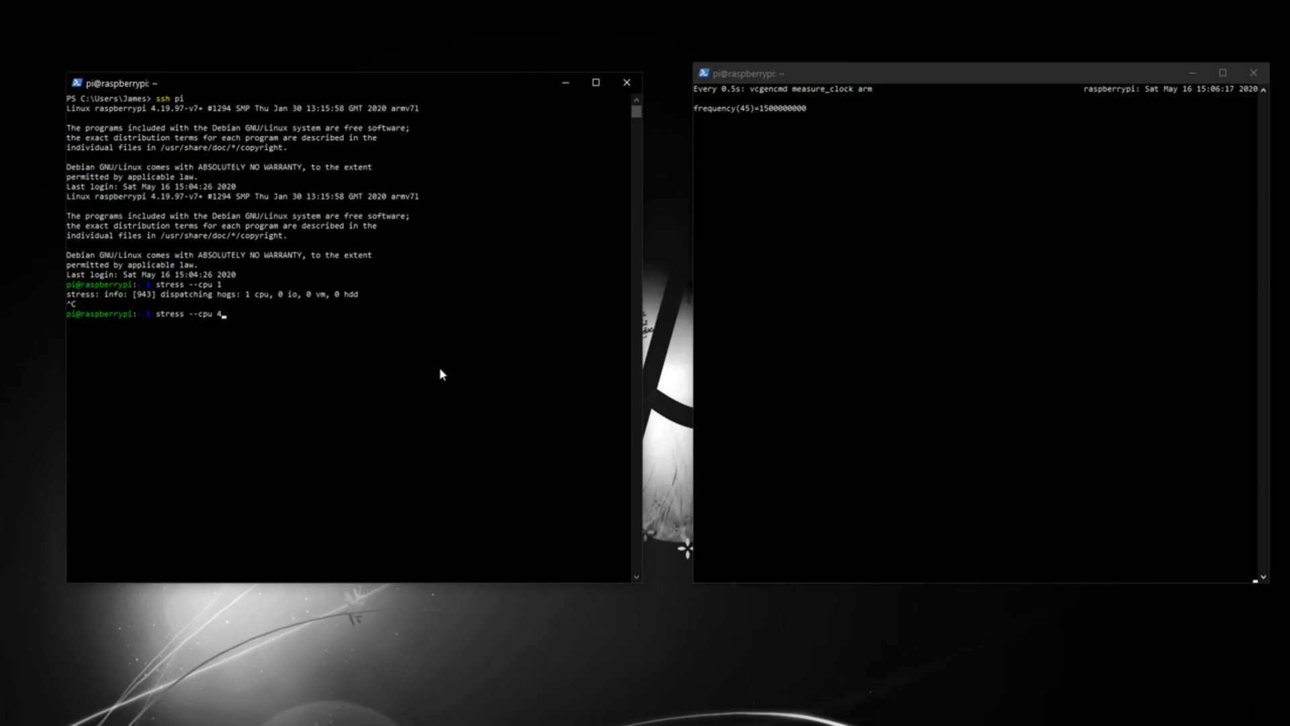
key("enter")
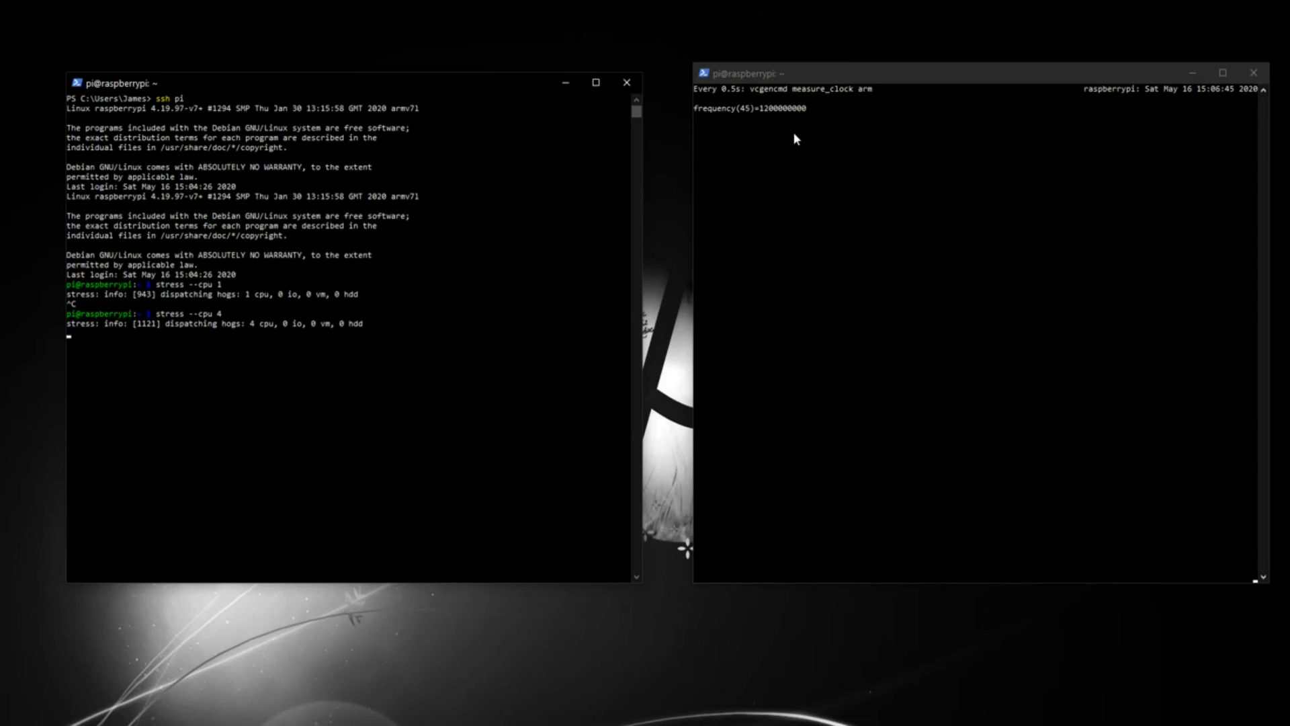
type("stress --cpu 4")
type("stress --cpu 1")
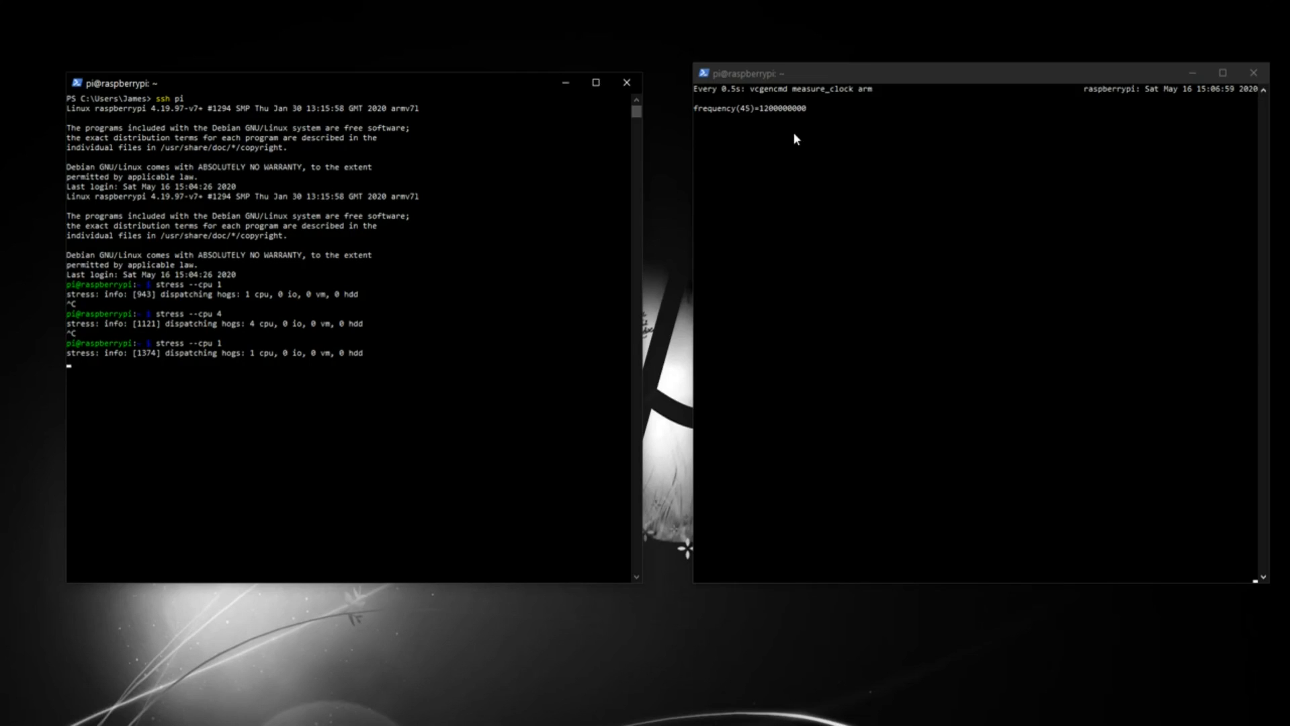
key("ctrl+c")
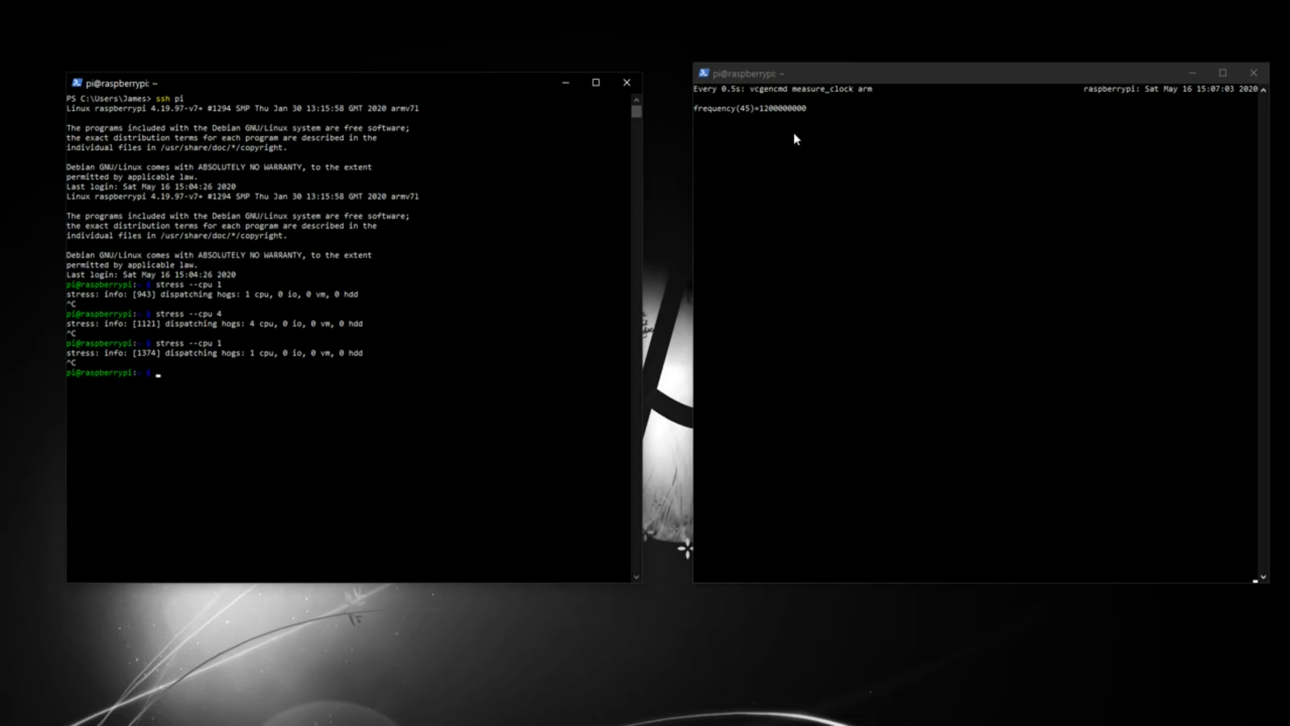